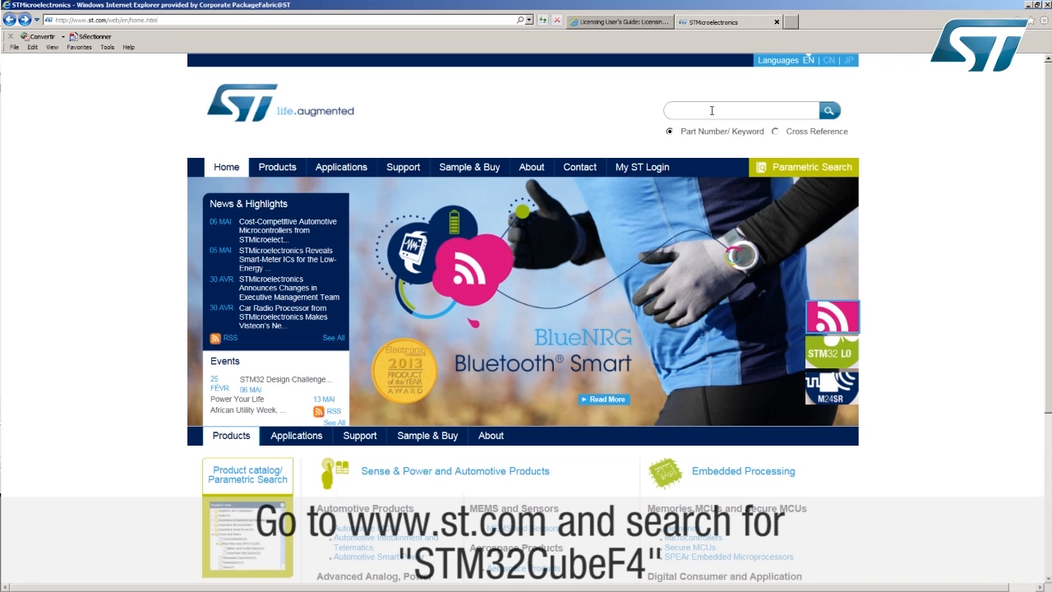
# Search st.com for 'cube f4' and open the STM32CubeF4 page's Get Software section
pyautogui.write('cube')
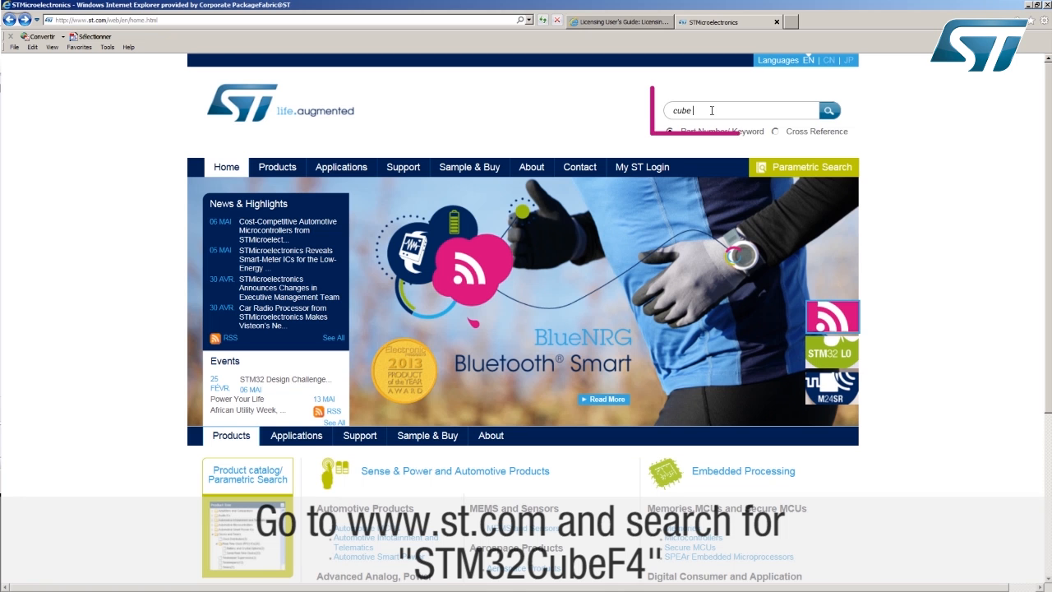
pyautogui.write('f4')
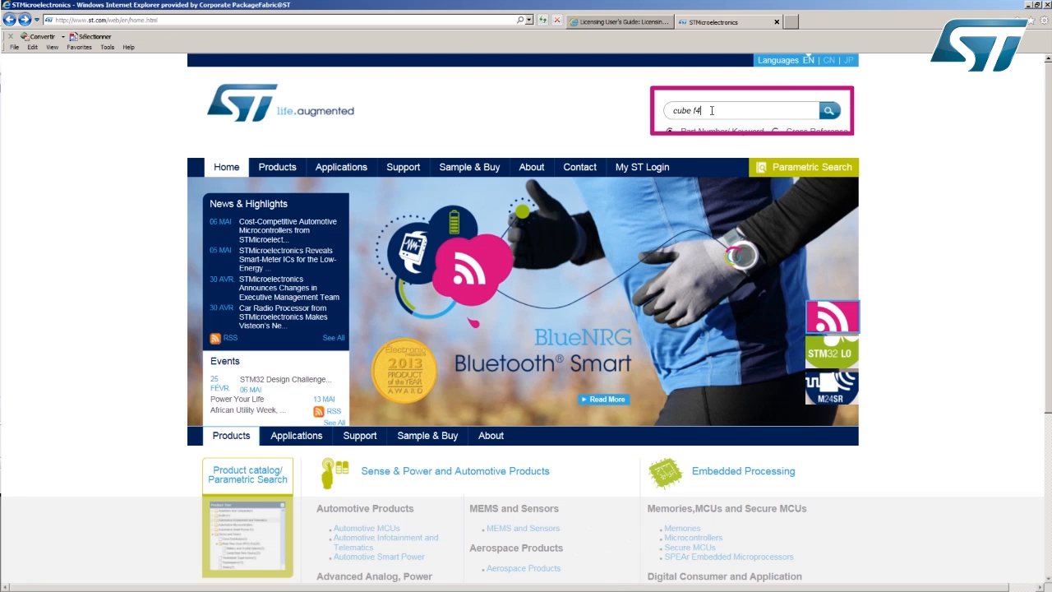
pyautogui.click(829, 110)
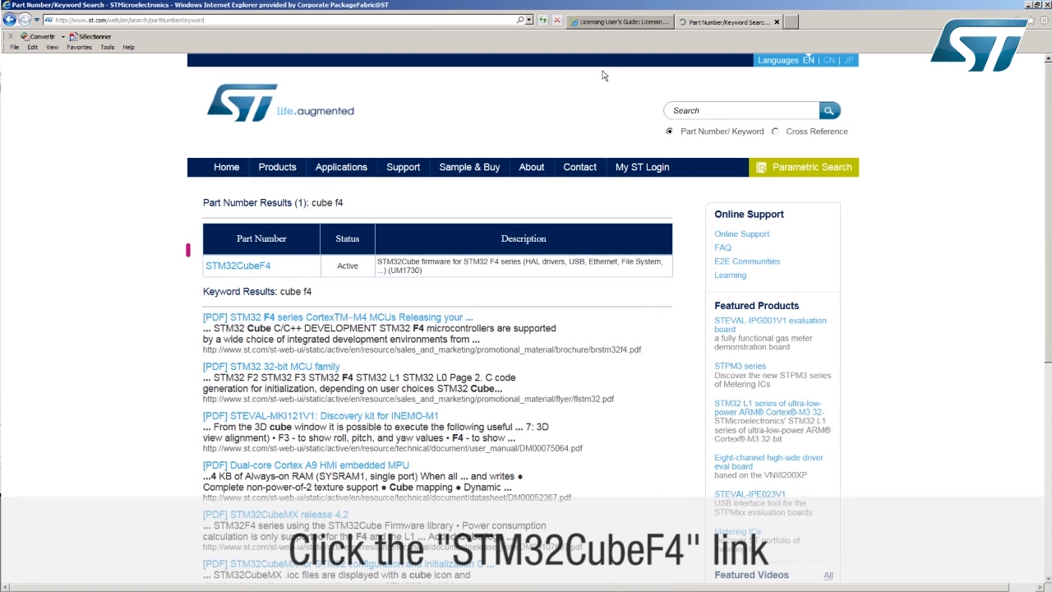
pyautogui.click(238, 264)
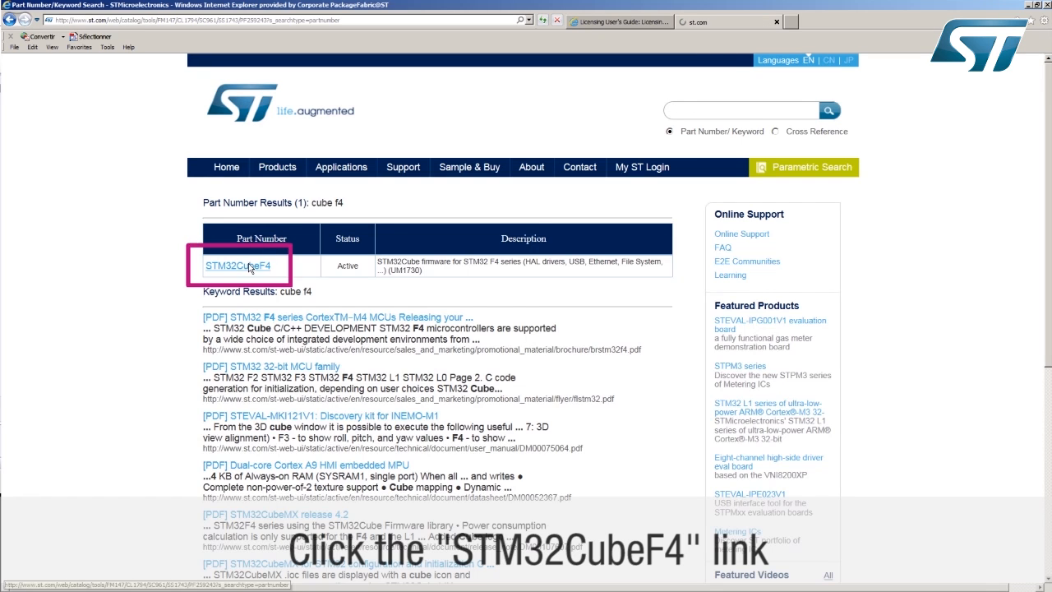
pyautogui.click(238, 265)
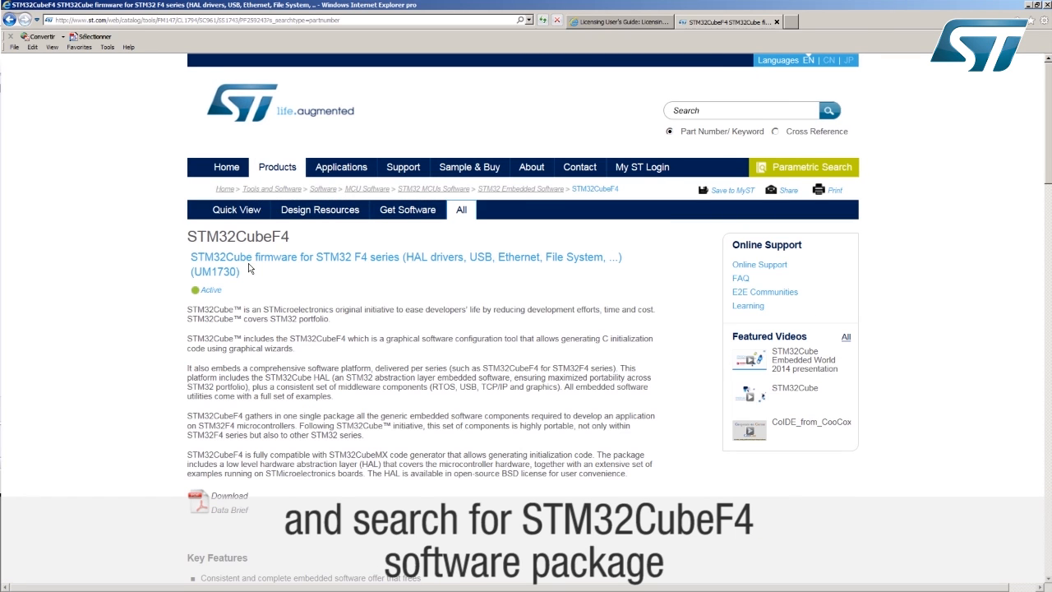
pyautogui.scroll(-3)
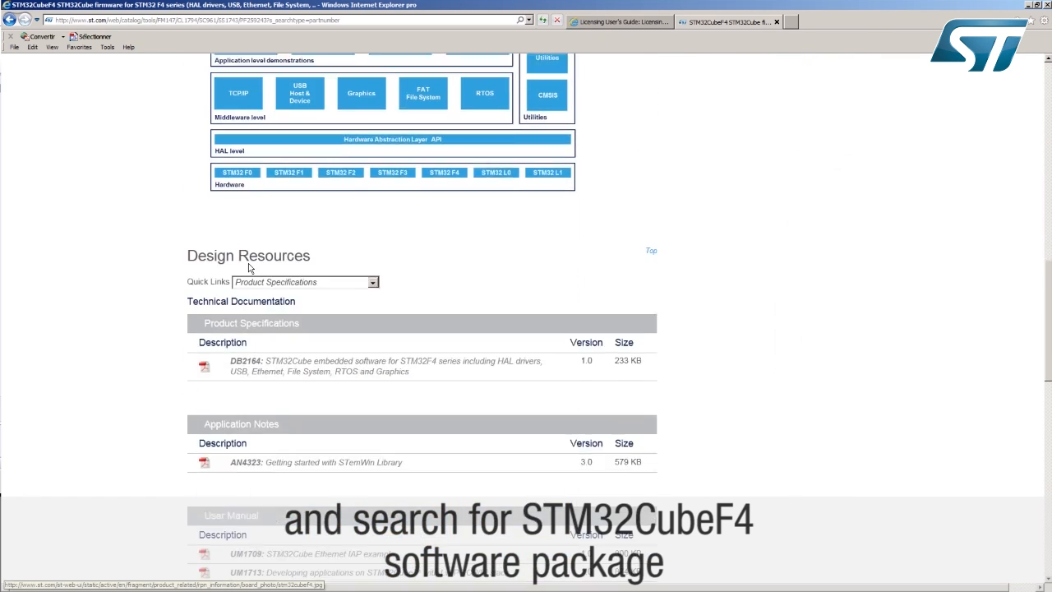
pyautogui.scroll(-3)
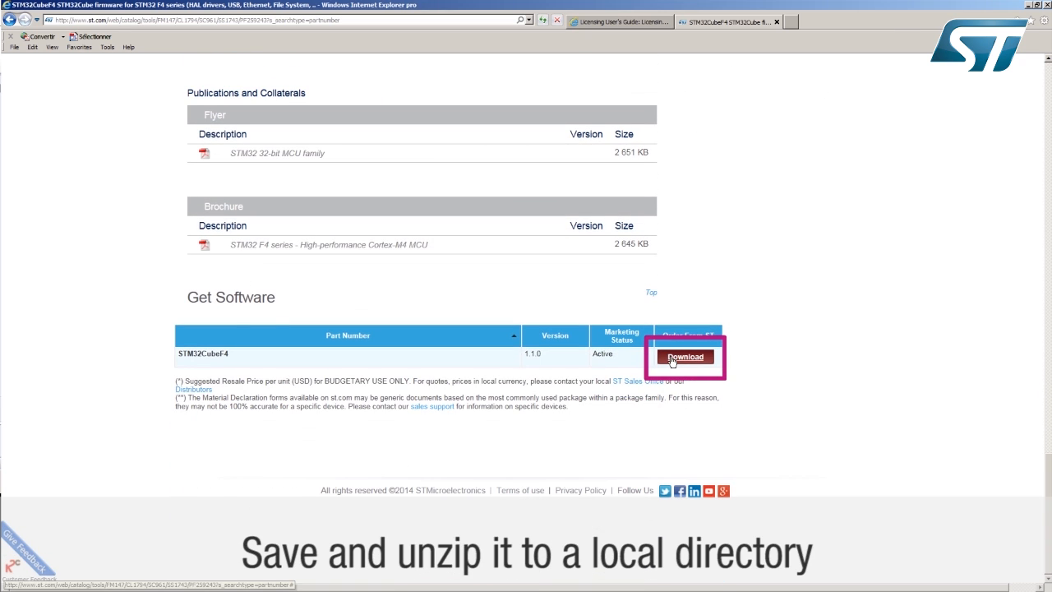
# Browse Projects > STM32F429I-Discovery > GPIO > GPIO_EXTI > MDK-ARM and select Project.uvproj
pyautogui.click(684, 356)
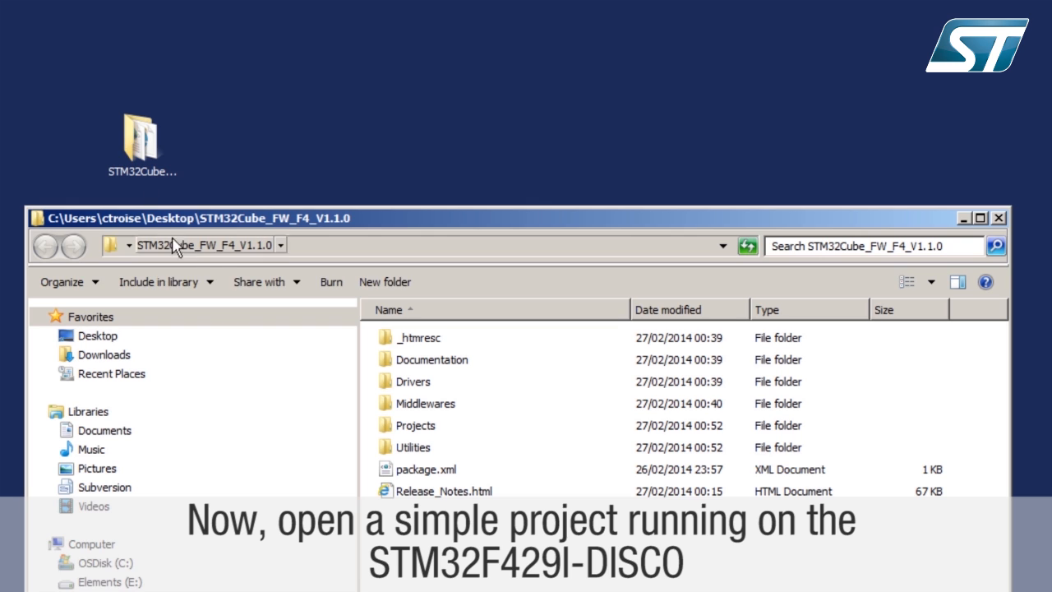
pyautogui.doubleClick(415, 425)
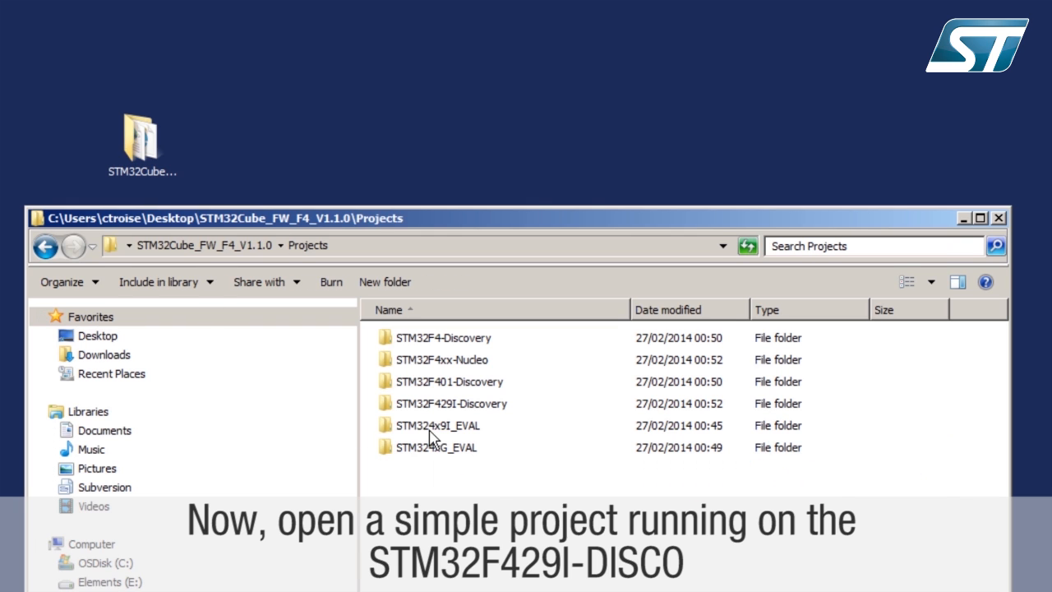
pyautogui.click(450, 402)
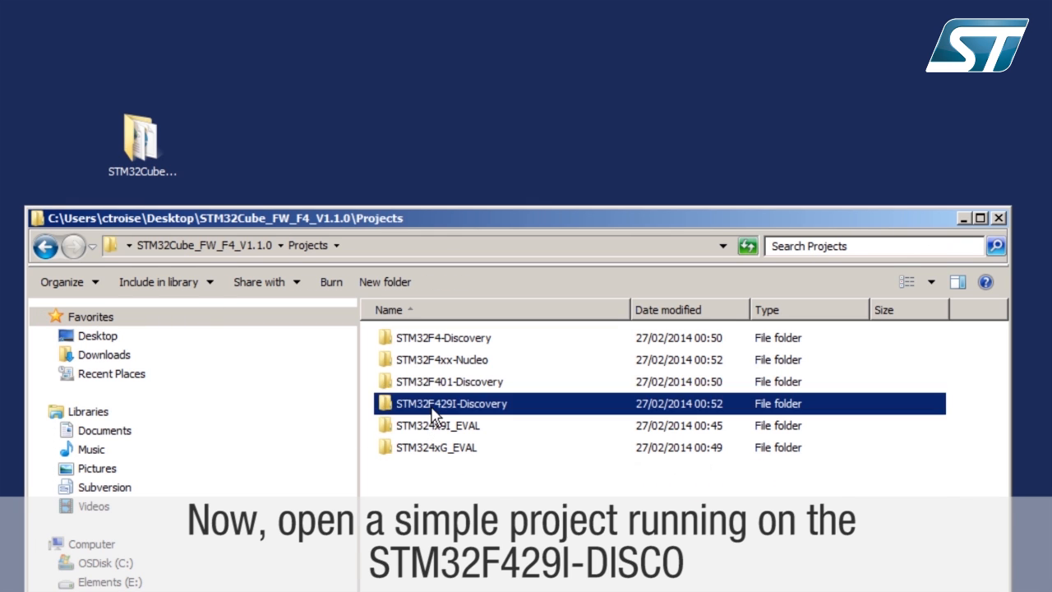
pyautogui.doubleClick(451, 403)
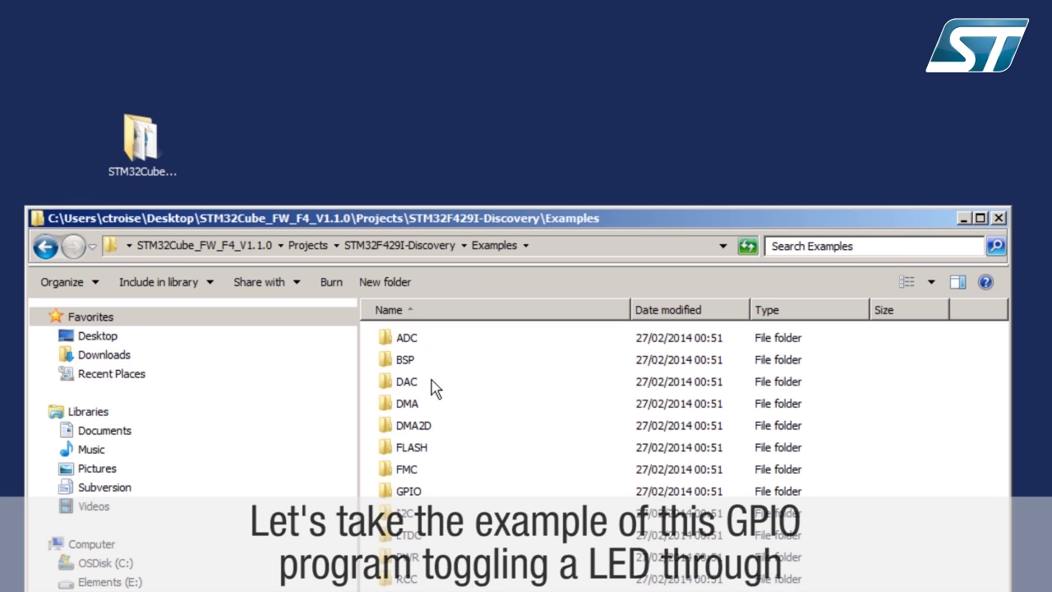
pyautogui.moveTo(420, 494)
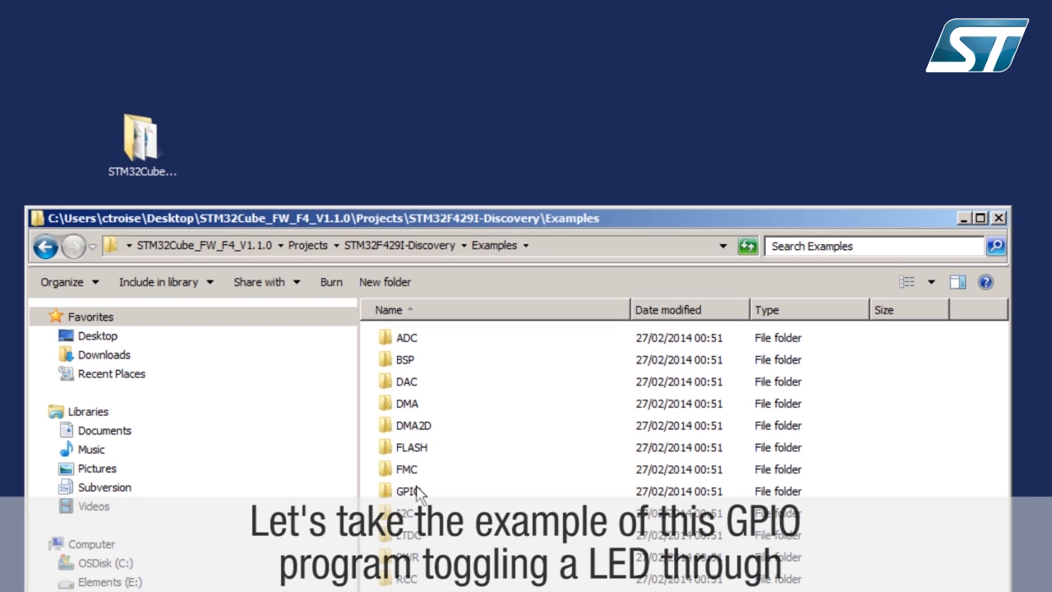
pyautogui.doubleClick(407, 490)
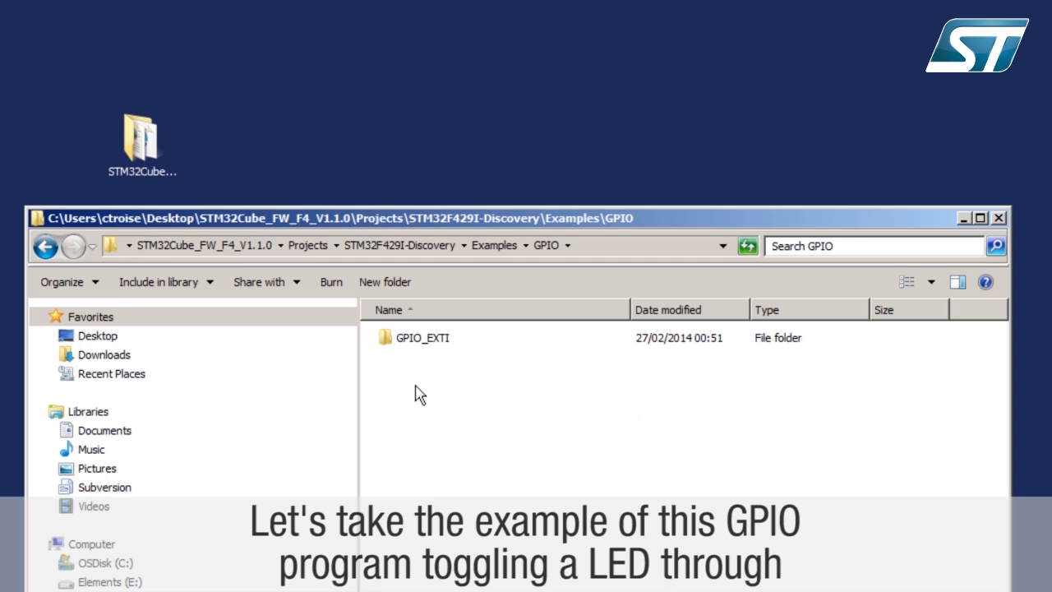
pyautogui.click(422, 337)
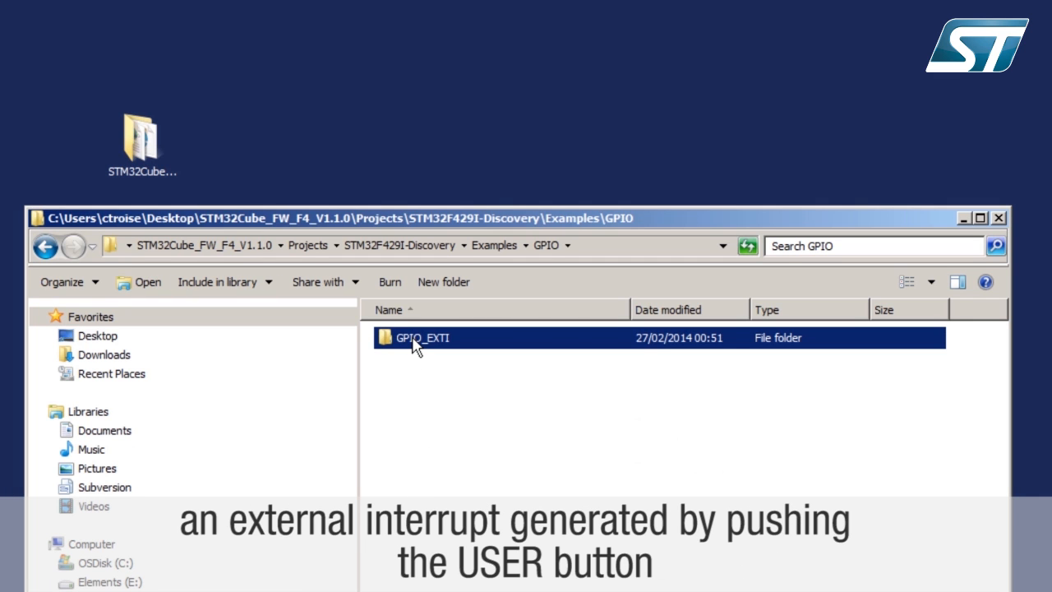
pyautogui.doubleClick(422, 337)
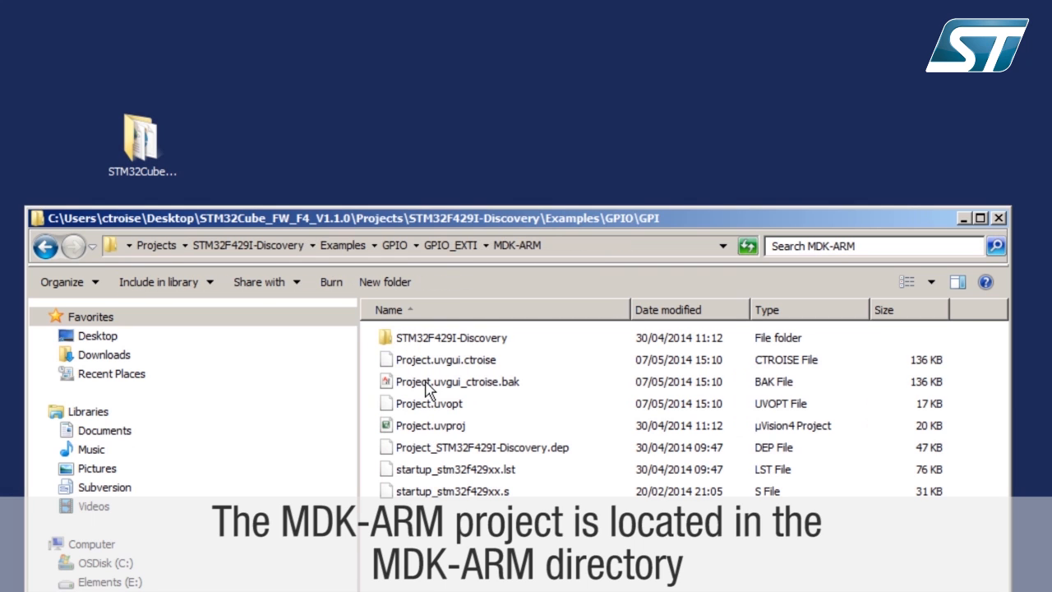
pyautogui.click(430, 425)
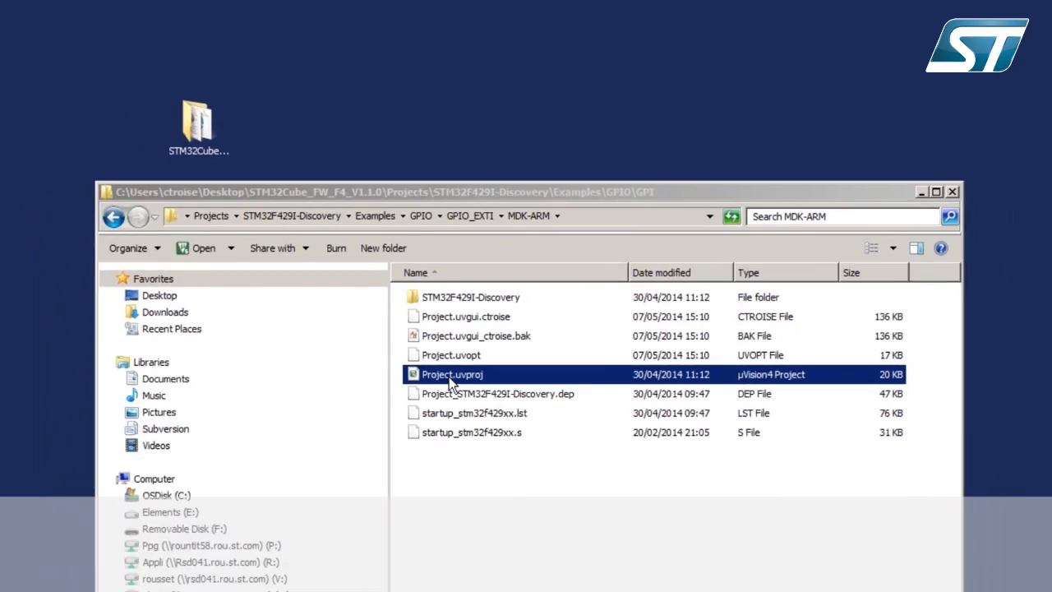
# Build Project.uvproj, check the STM32F429ZI device in target options, and open the pack web page
pyautogui.doubleClick(453, 374)
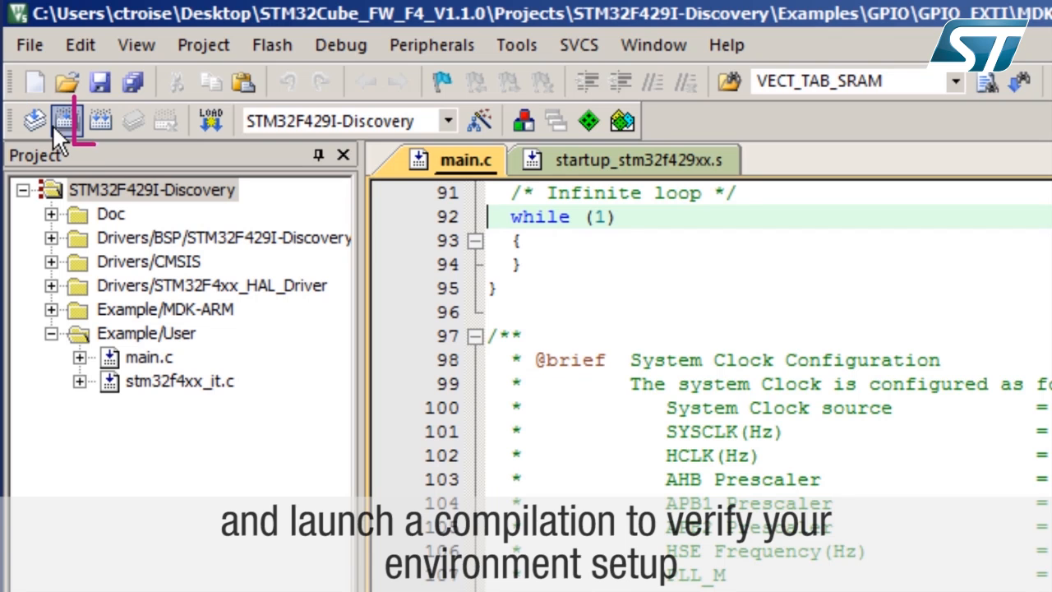
pyautogui.click(64, 120)
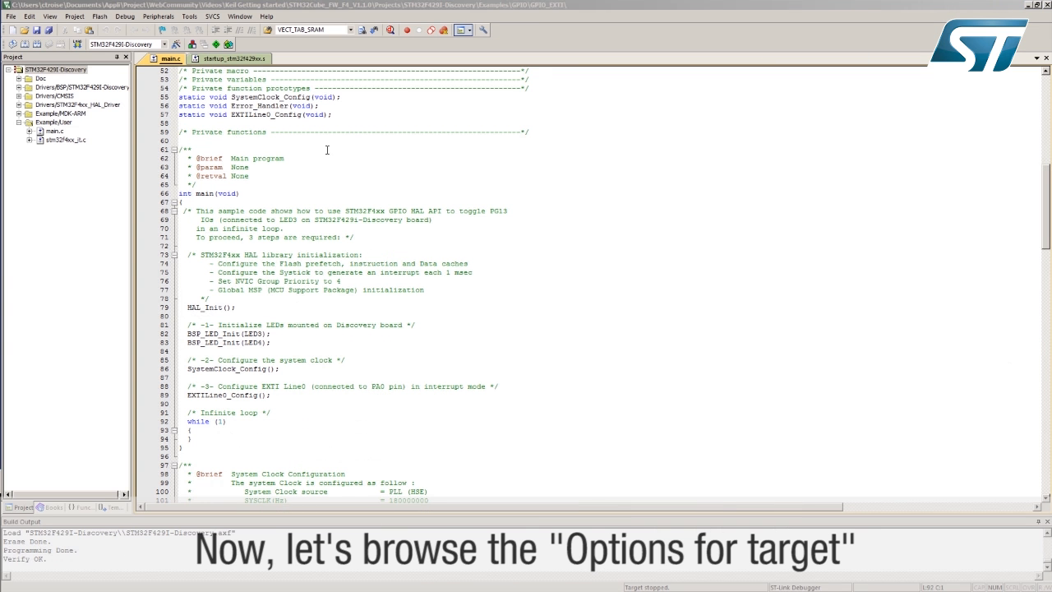
pyautogui.click(176, 44)
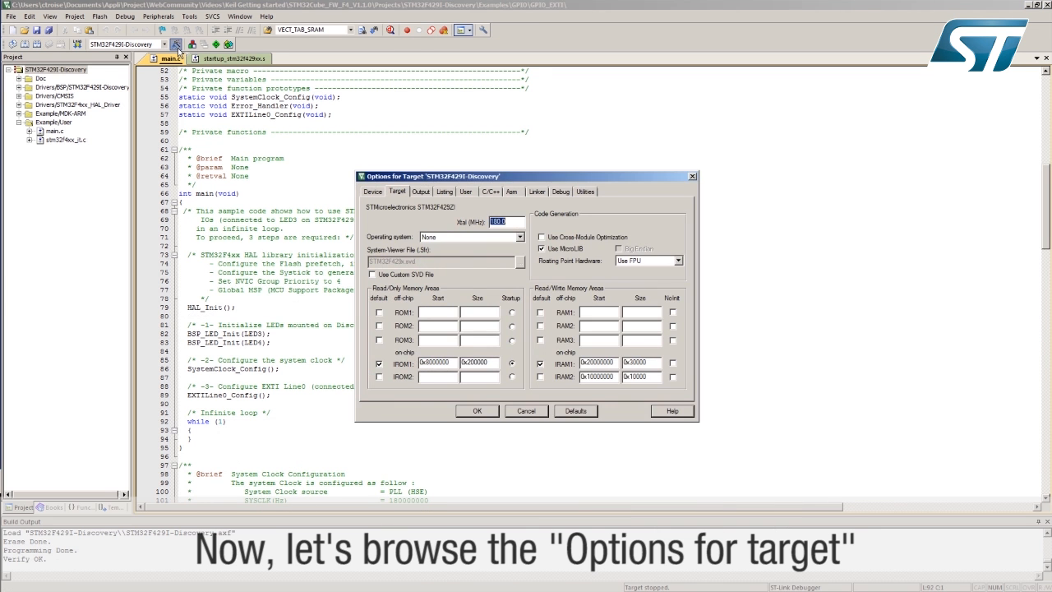
pyautogui.click(373, 192)
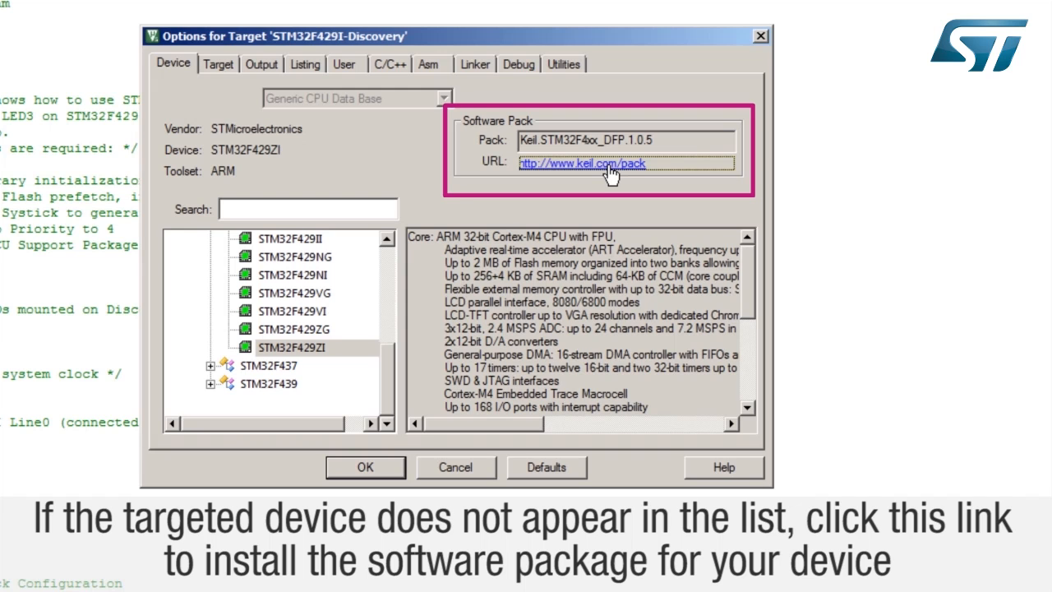
pyautogui.click(582, 163)
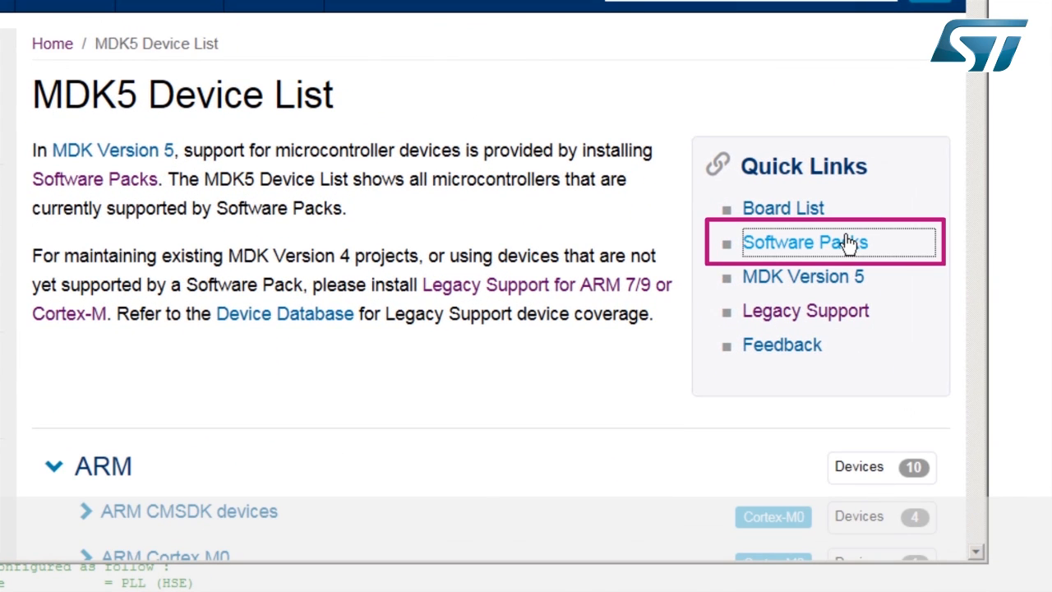
# Browse Keil's MDK5 Software Packs list to the STMicroelectronics STM32F4 Series pack
pyautogui.click(805, 241)
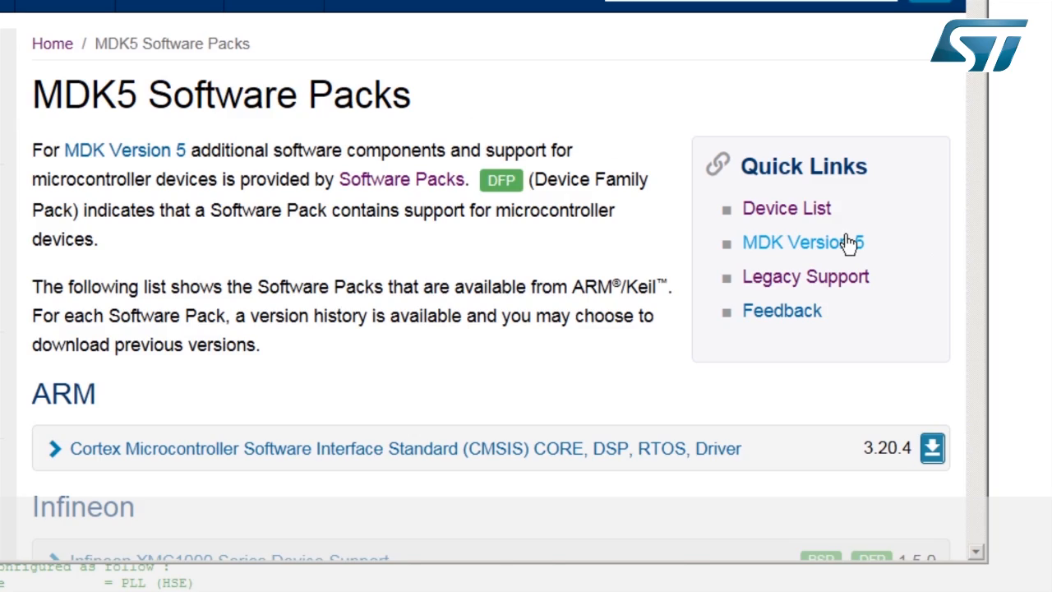
pyautogui.scroll(-3)
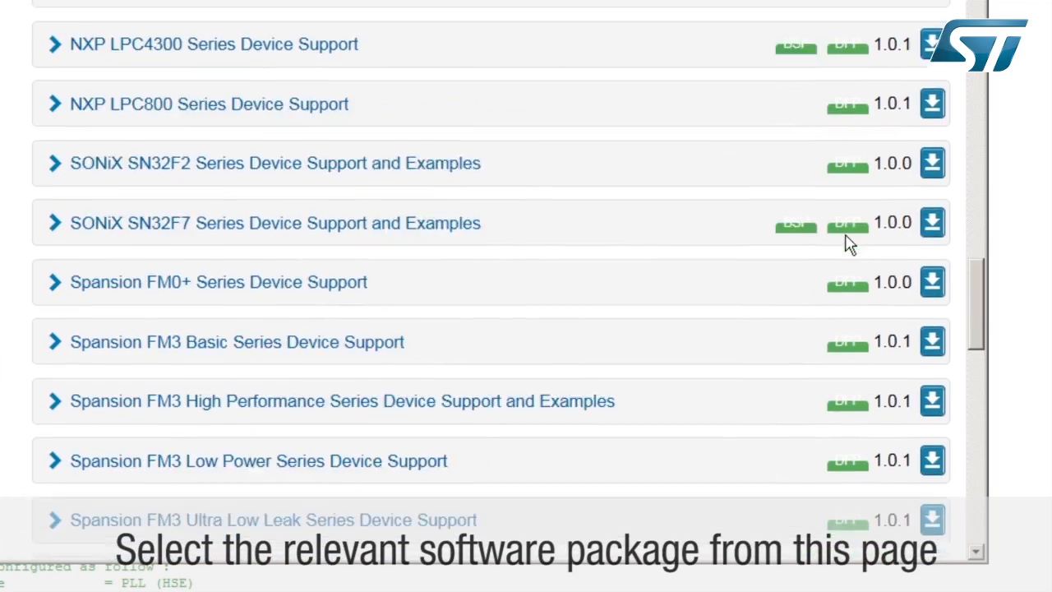
pyautogui.scroll(-3)
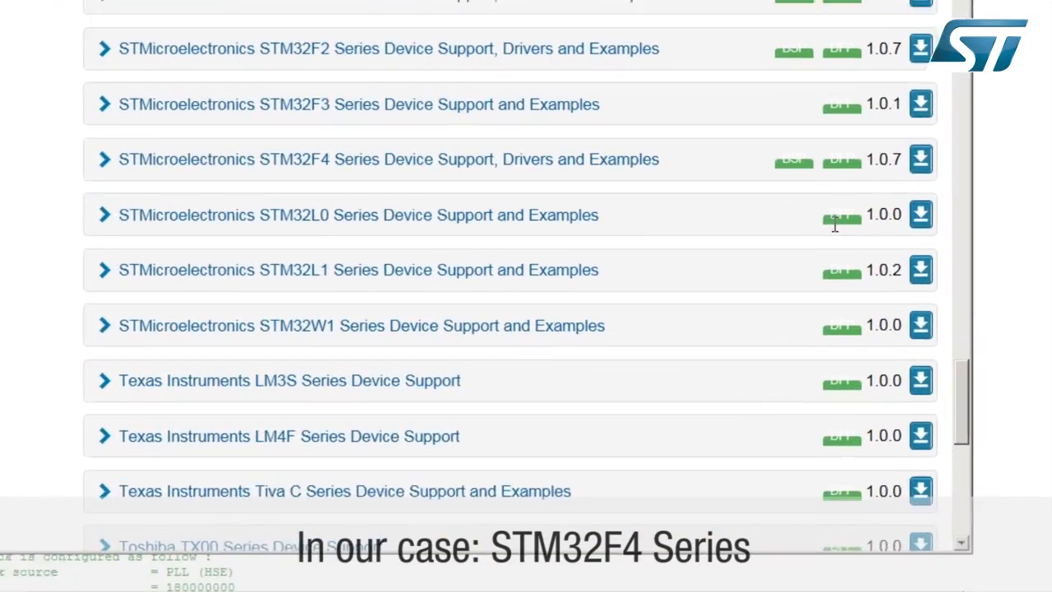
pyautogui.click(920, 159)
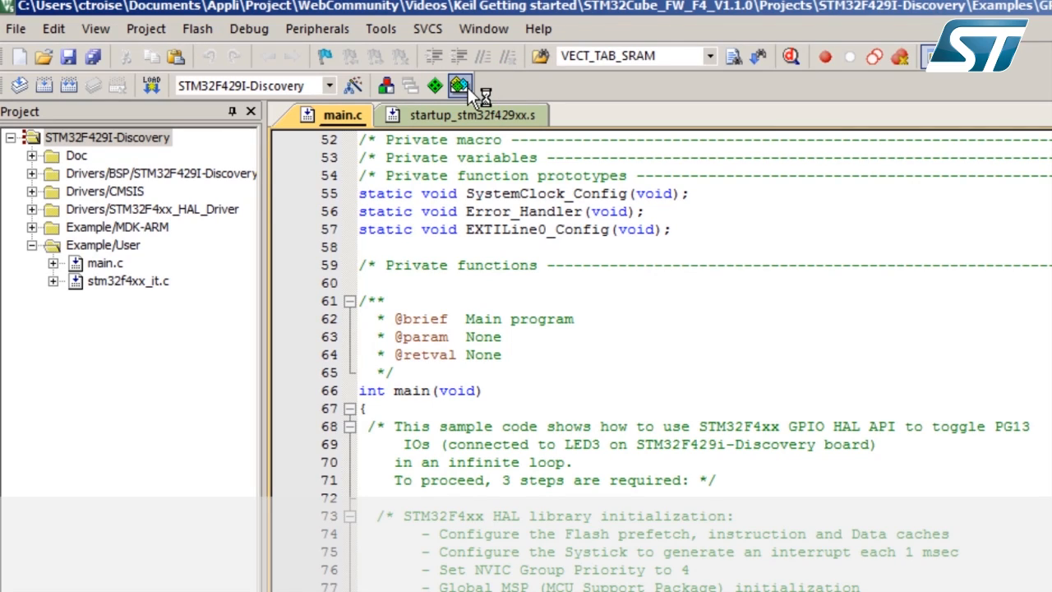
# Import the STM32F4 pack via Pack Installer File > Import and confirm Reload Packs
pyautogui.click(459, 85)
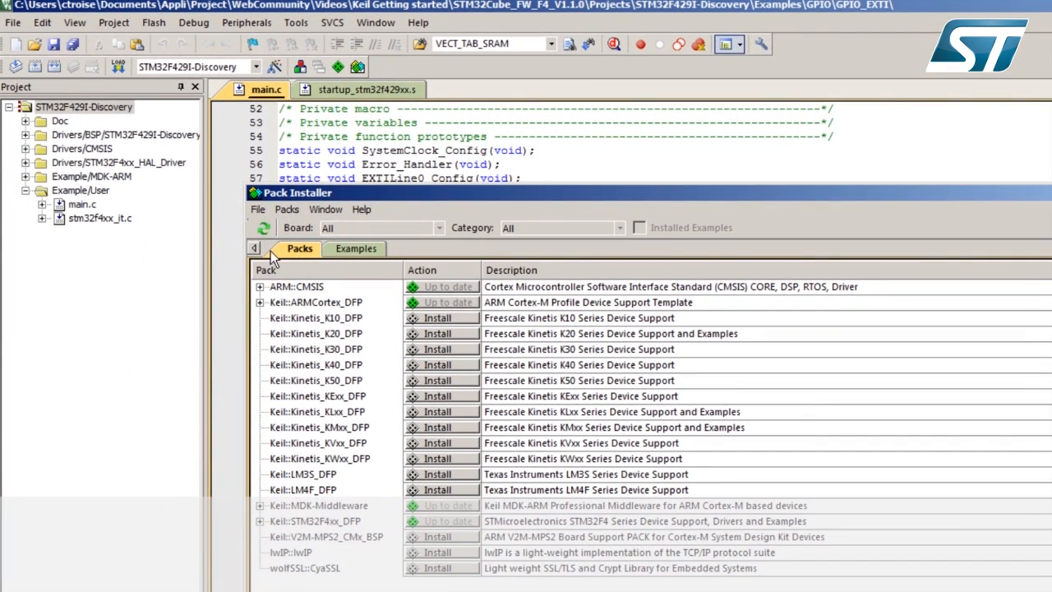
pyautogui.click(258, 208)
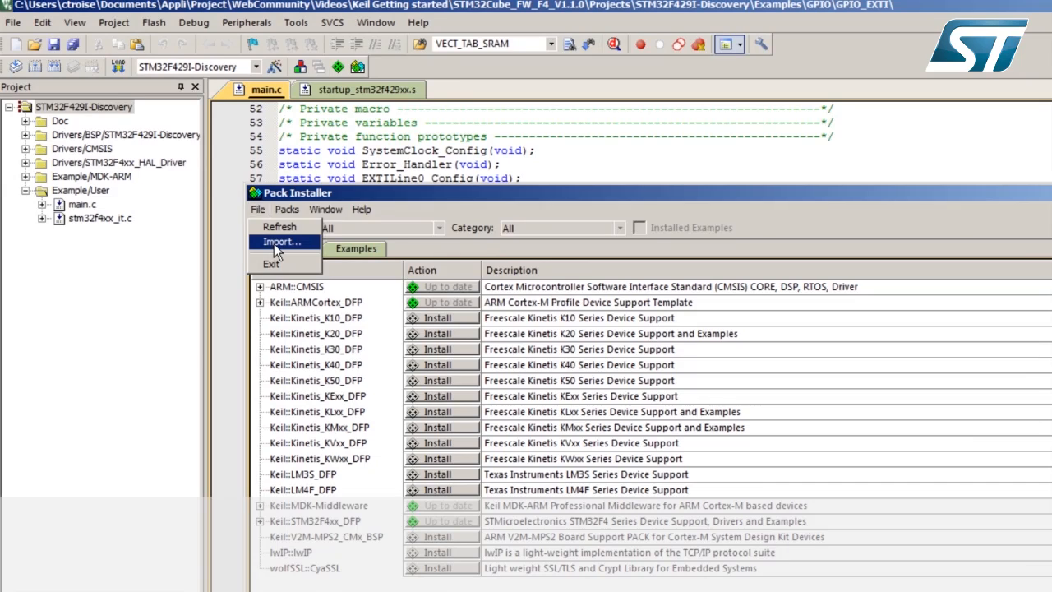
pyautogui.click(283, 241)
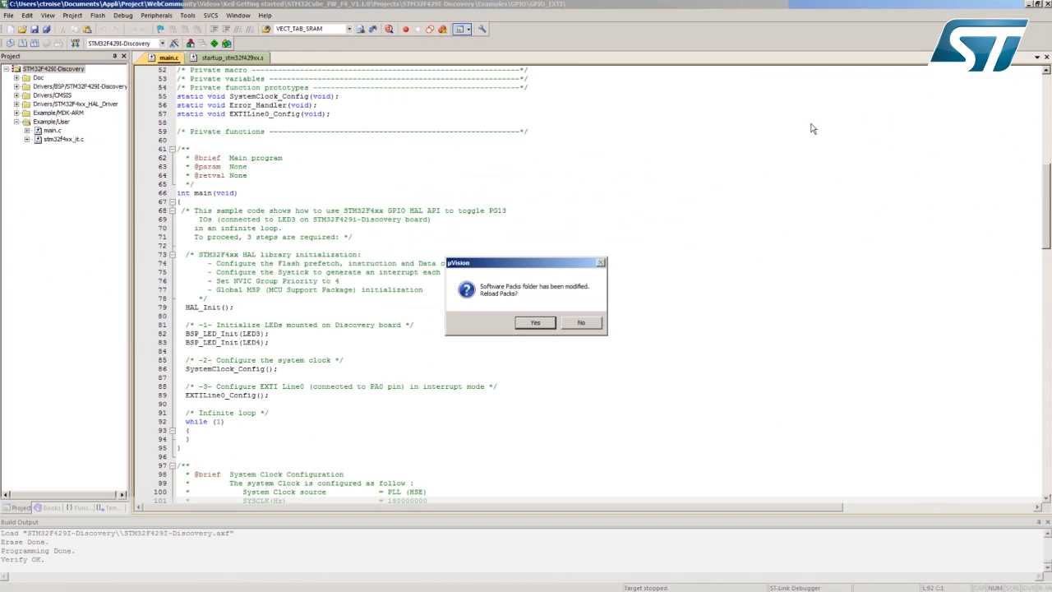
pyautogui.click(581, 322)
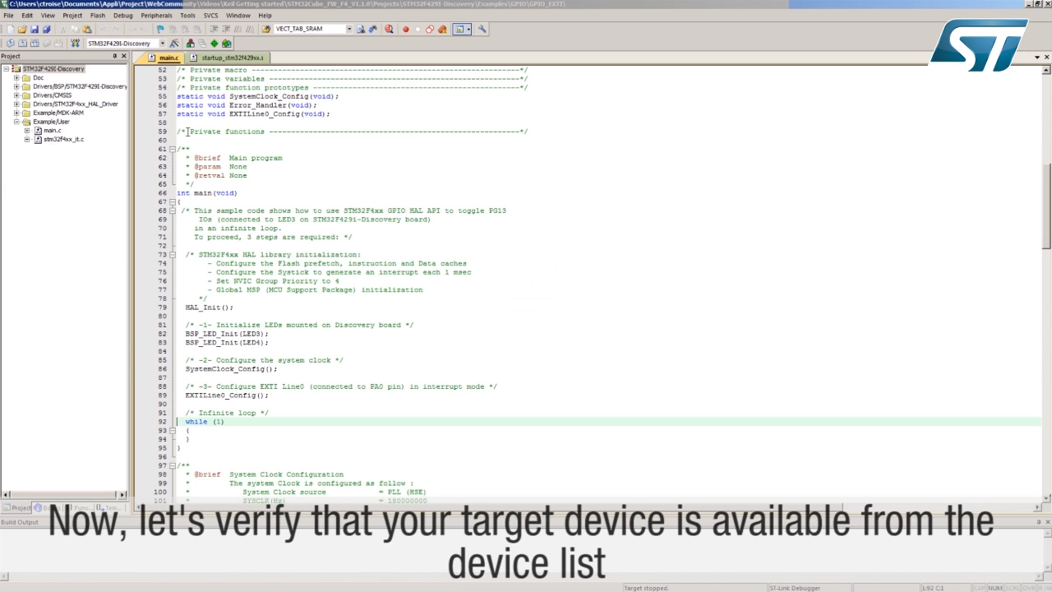
# Confirm STM32F429ZI as the target device and tick Use MicroLIB
pyautogui.click(174, 43)
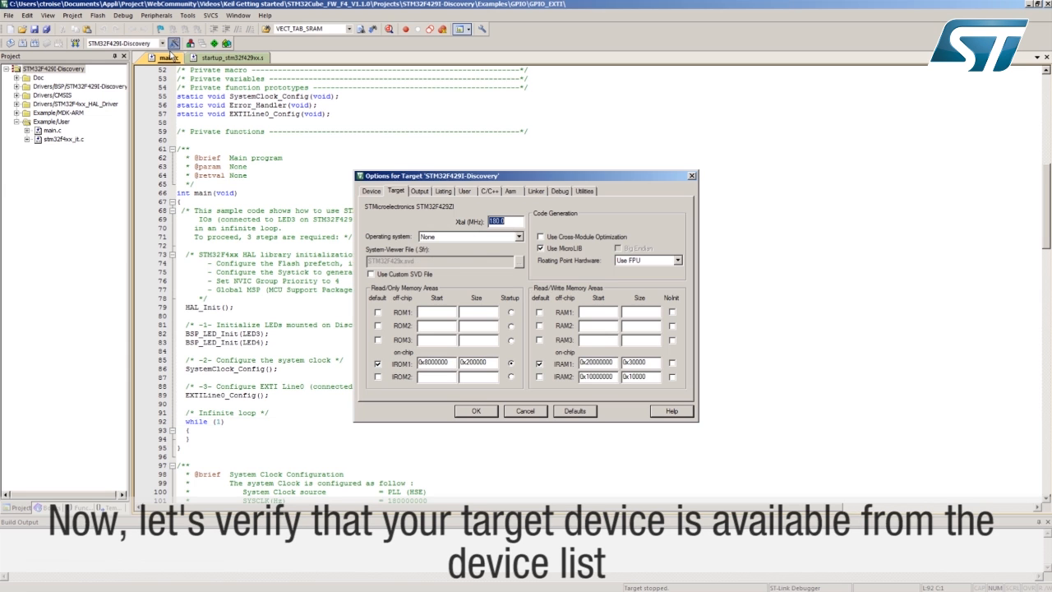
pyautogui.click(372, 191)
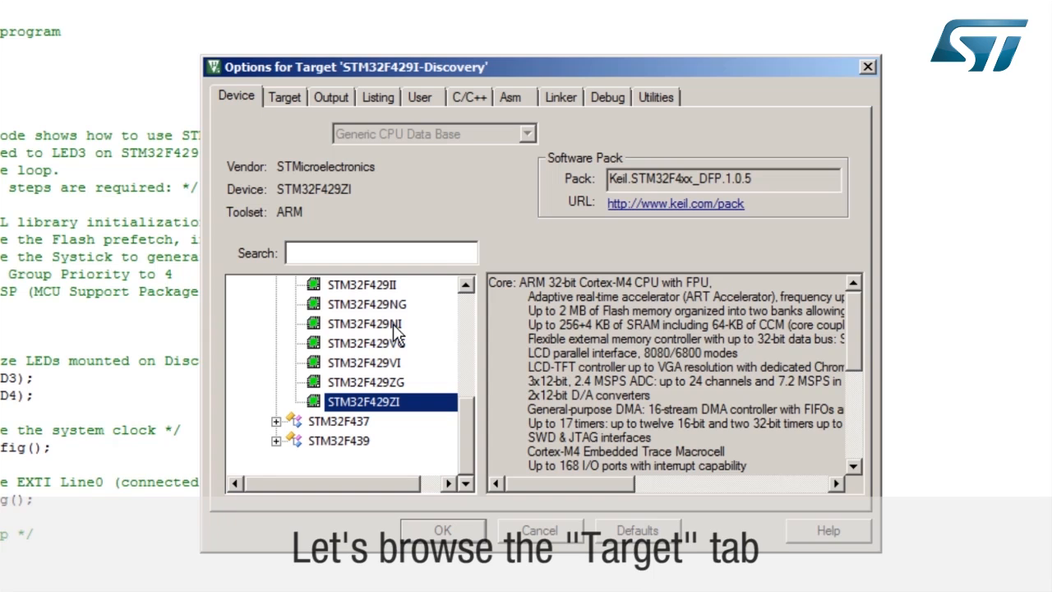
pyautogui.click(284, 97)
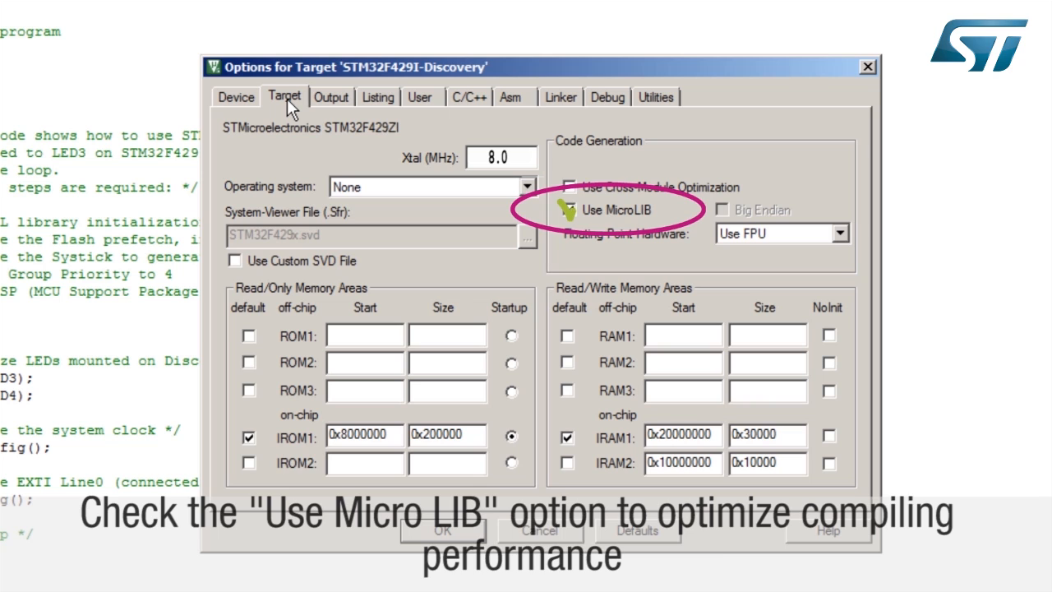
pyautogui.click(568, 209)
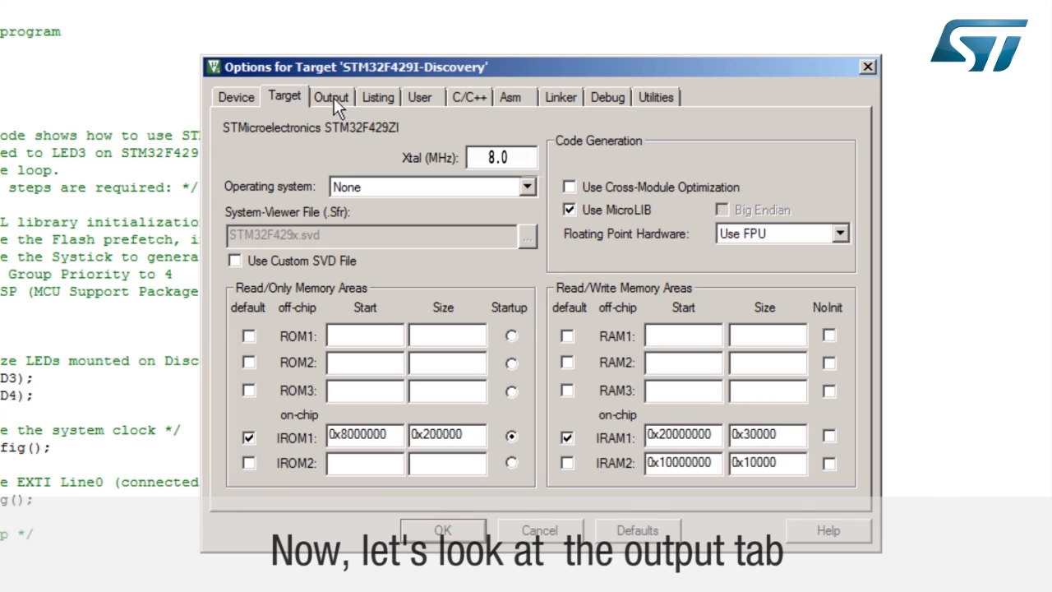
# Enable Debug Information and Browse Information in the target's Output settings
pyautogui.click(331, 97)
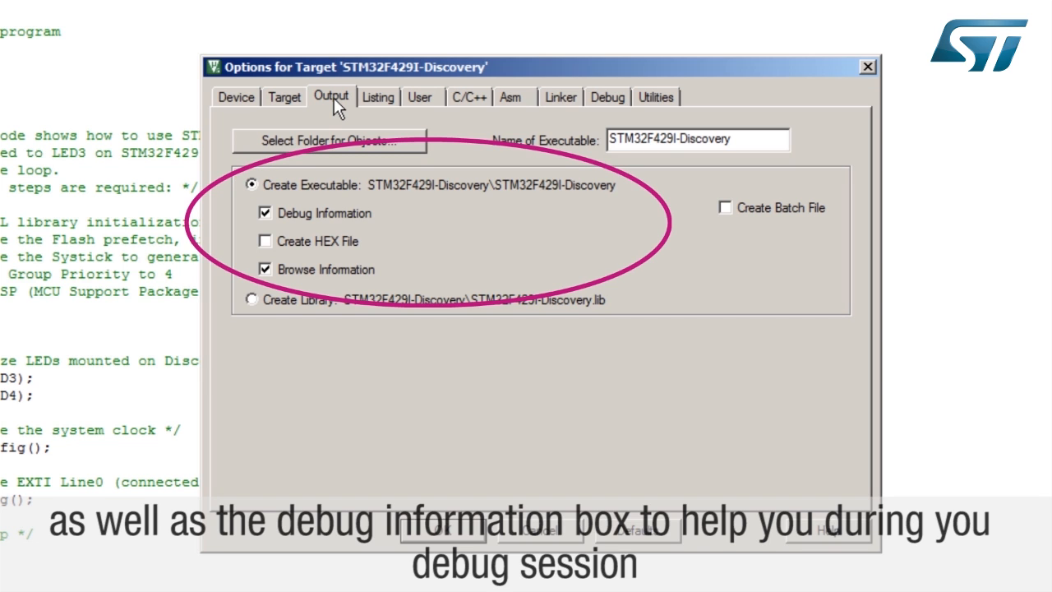
pyautogui.click(265, 212)
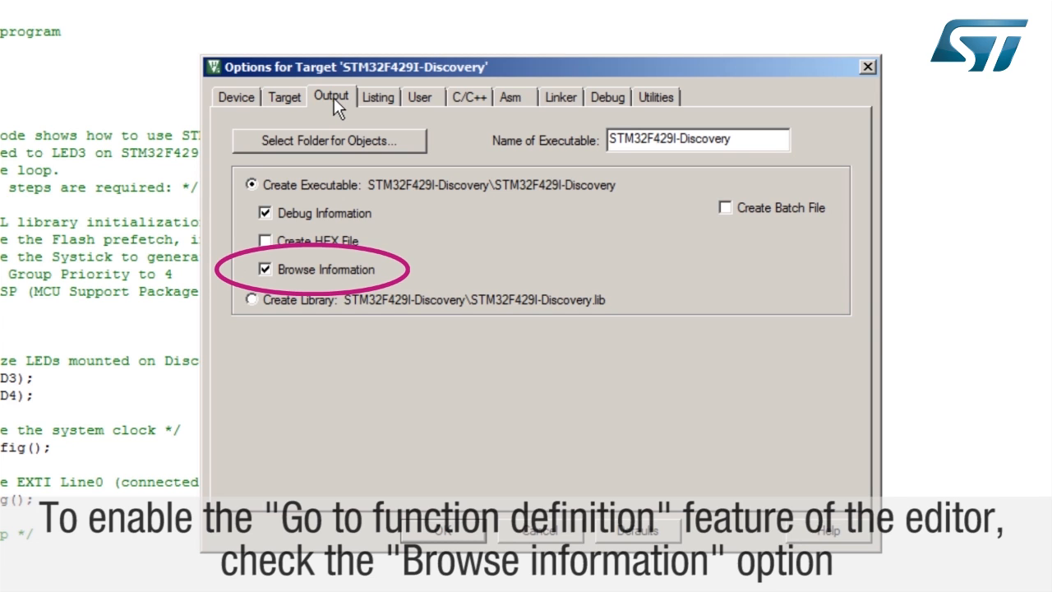
pyautogui.click(265, 269)
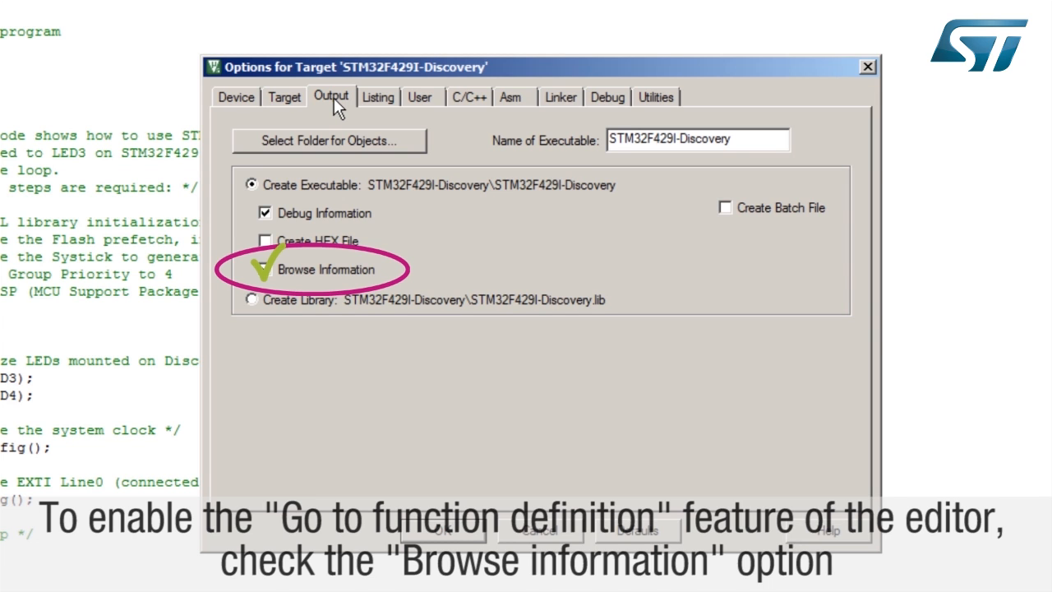
pyautogui.click(265, 269)
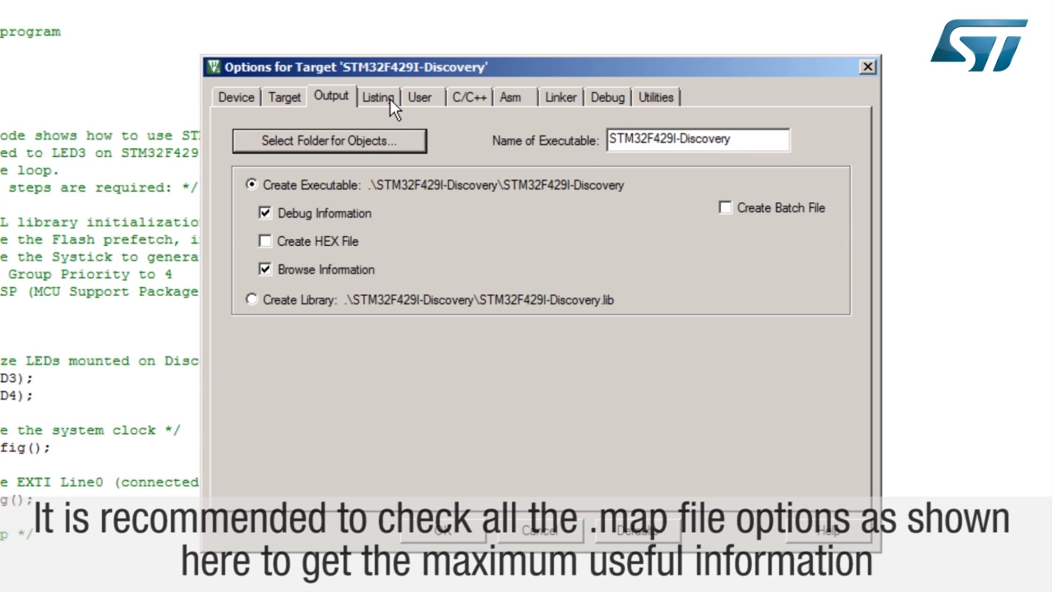
# Check all Linker Listing options for the map file
pyautogui.click(378, 96)
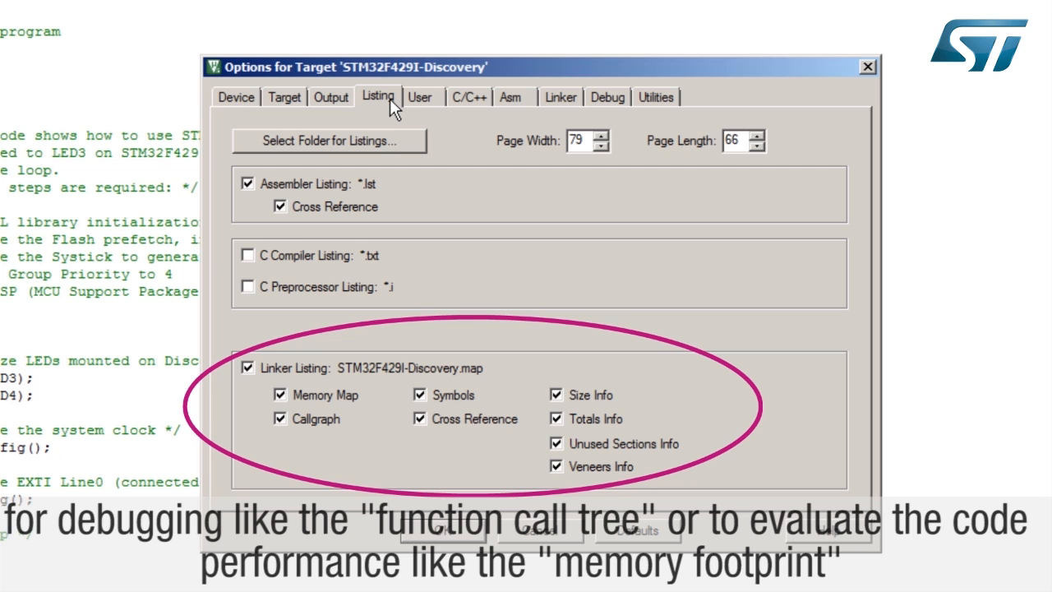
pyautogui.click(420, 97)
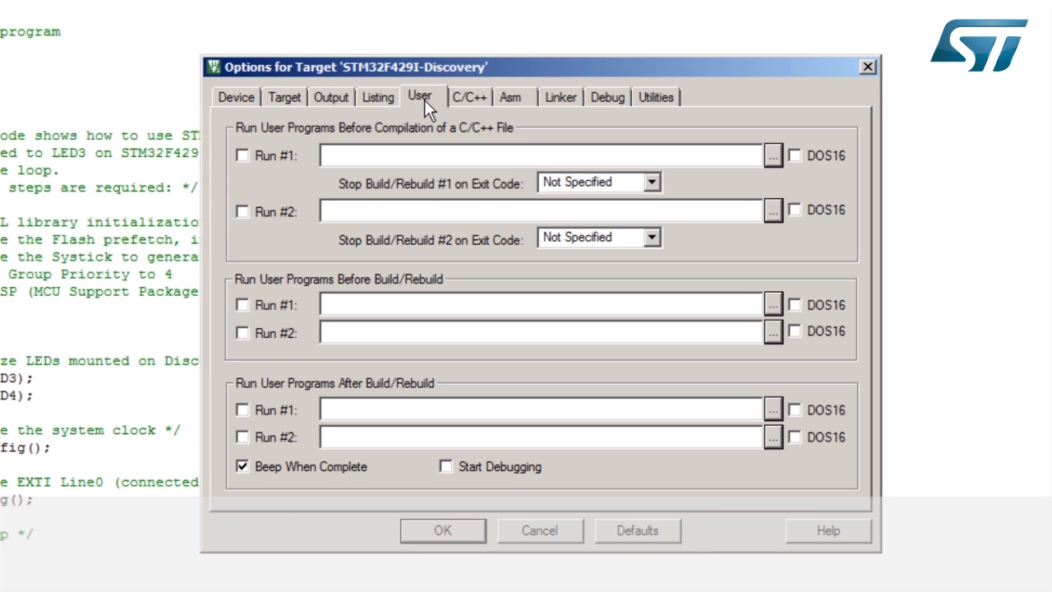
pyautogui.click(469, 97)
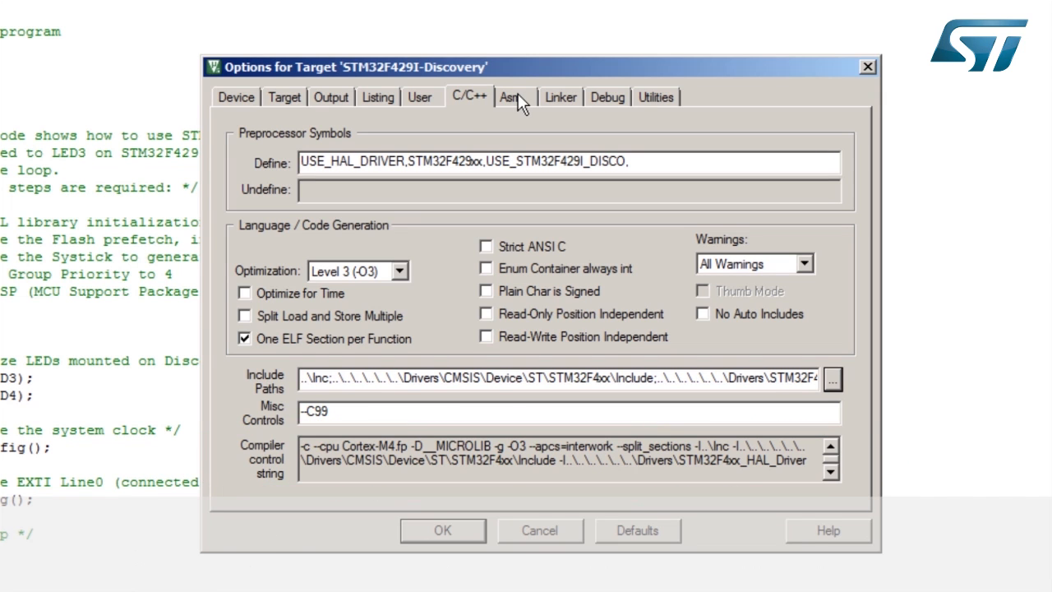
# Move from the C/C++ defines and optimization settings to the Asm settings
pyautogui.click(512, 96)
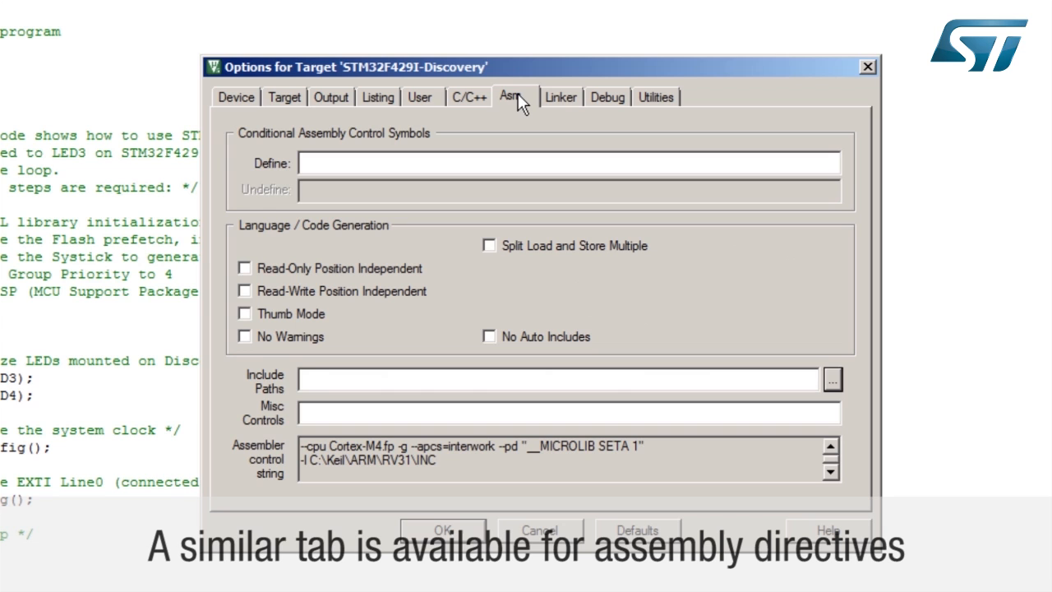
pyautogui.moveTo(571, 102)
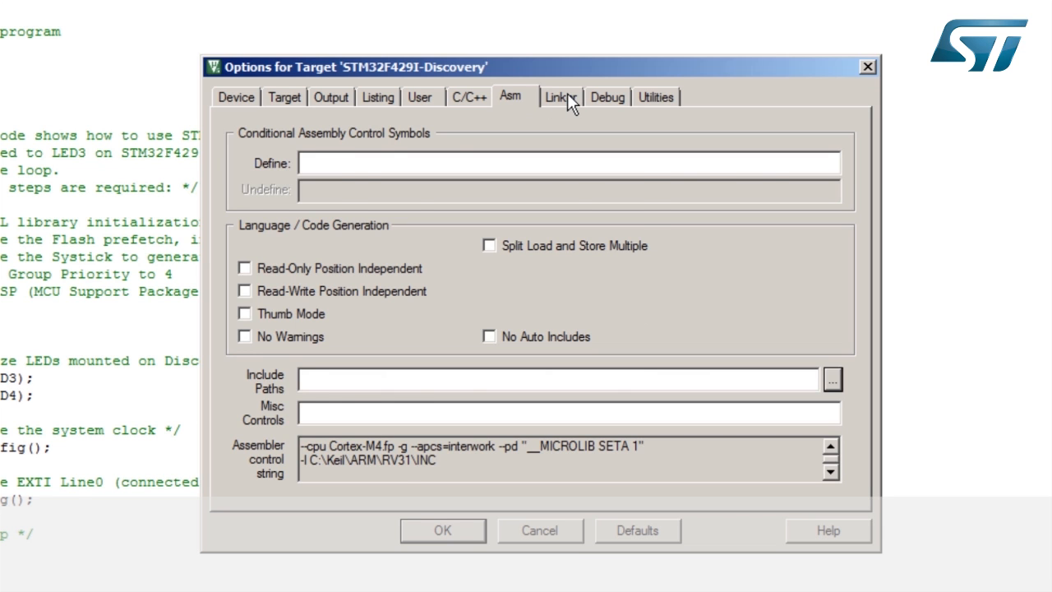
# Turn on Use Memory Layout from Target Dialog in the Linker settings
pyautogui.click(560, 96)
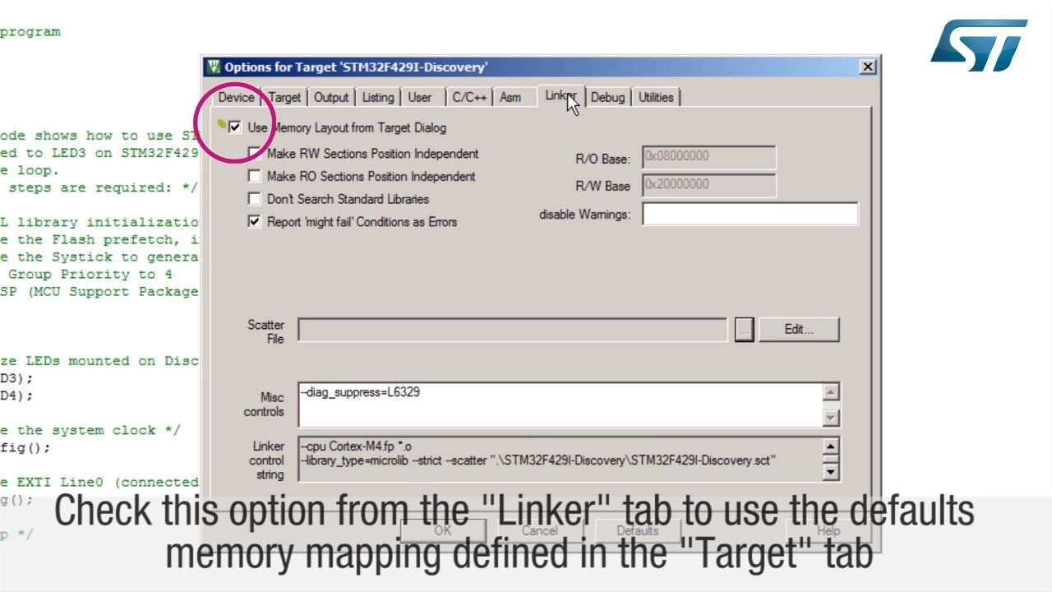
pyautogui.click(237, 127)
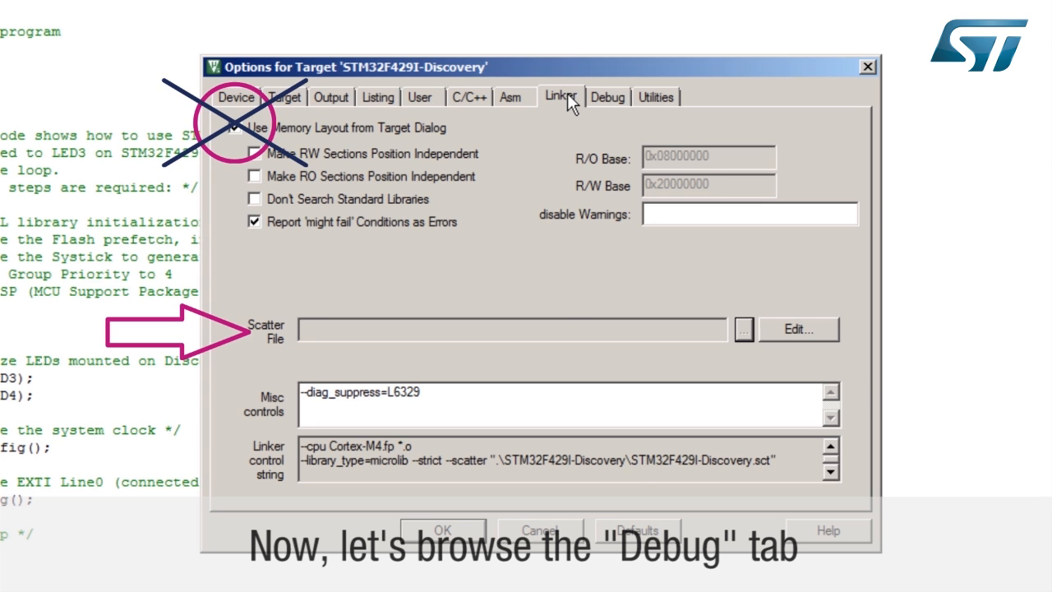
# Choose the ST-Link debug adapter in the debugger settings, keeping the maximum clock at 1 MHz
pyautogui.click(608, 97)
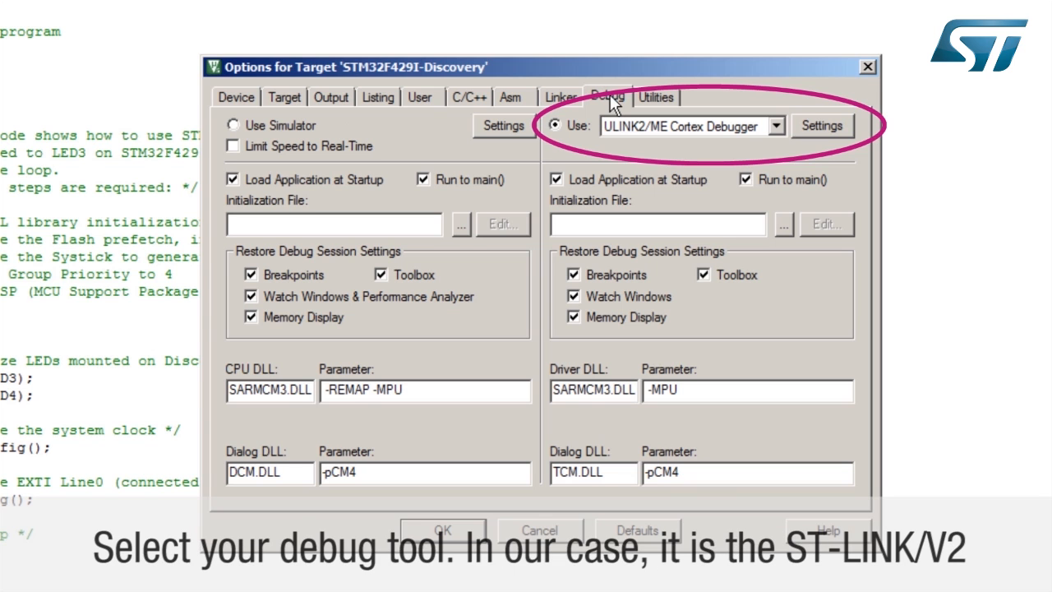
pyautogui.click(775, 125)
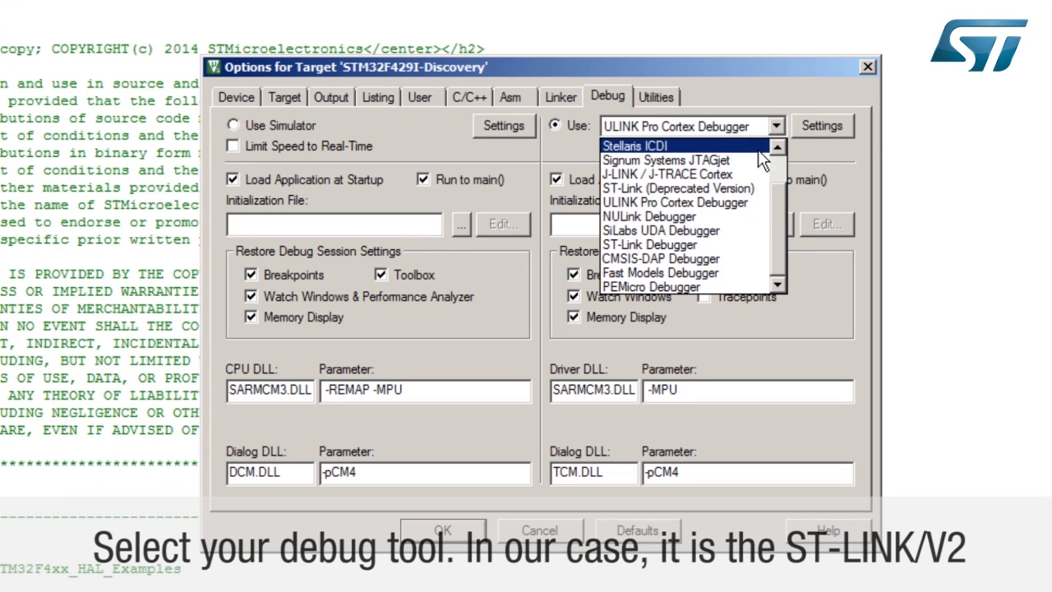
pyautogui.moveTo(649, 245)
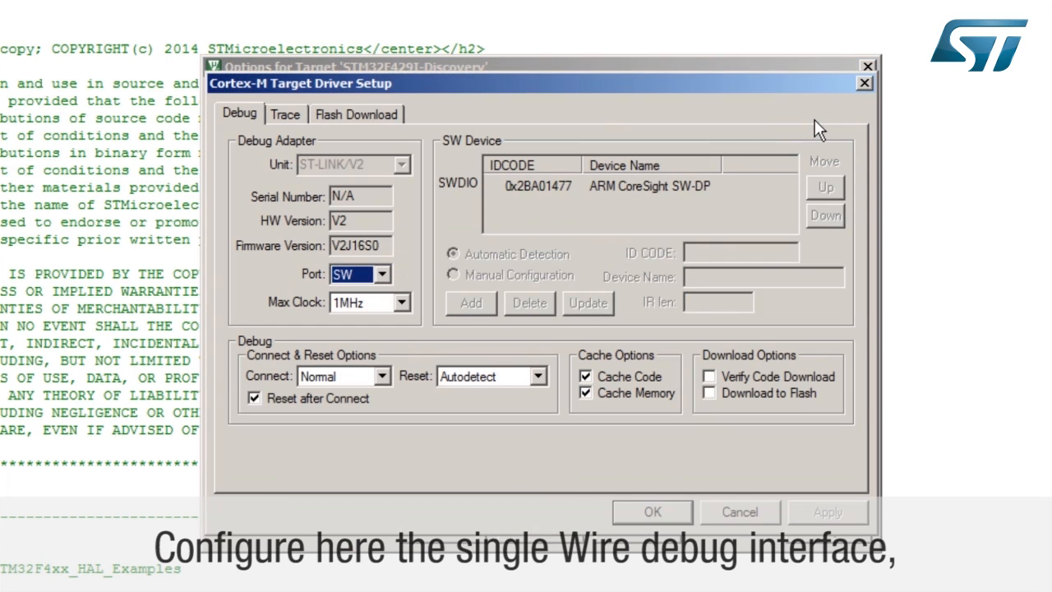
pyautogui.click(386, 274)
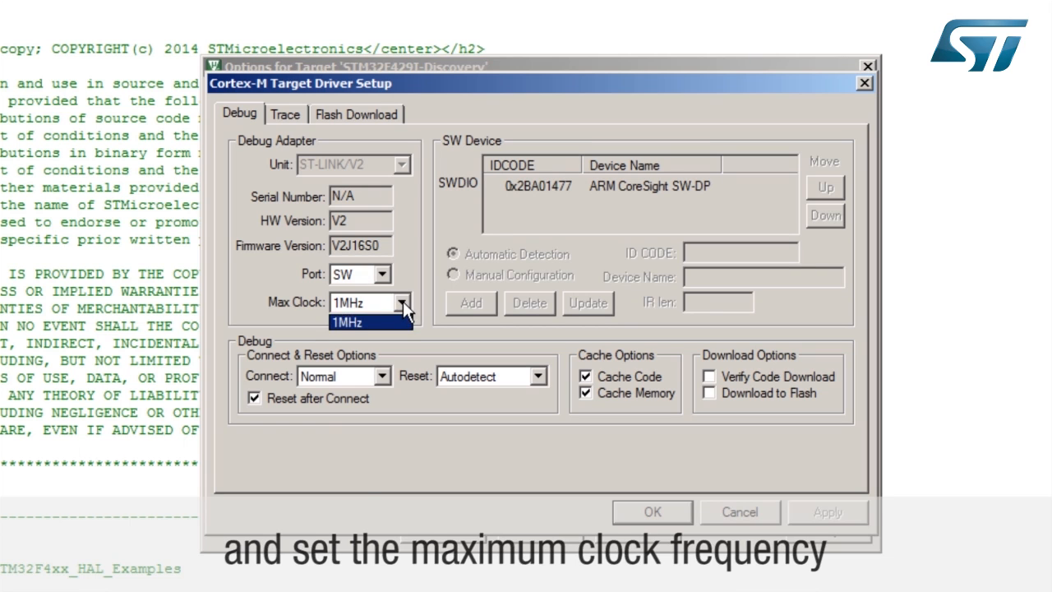
pyautogui.click(345, 322)
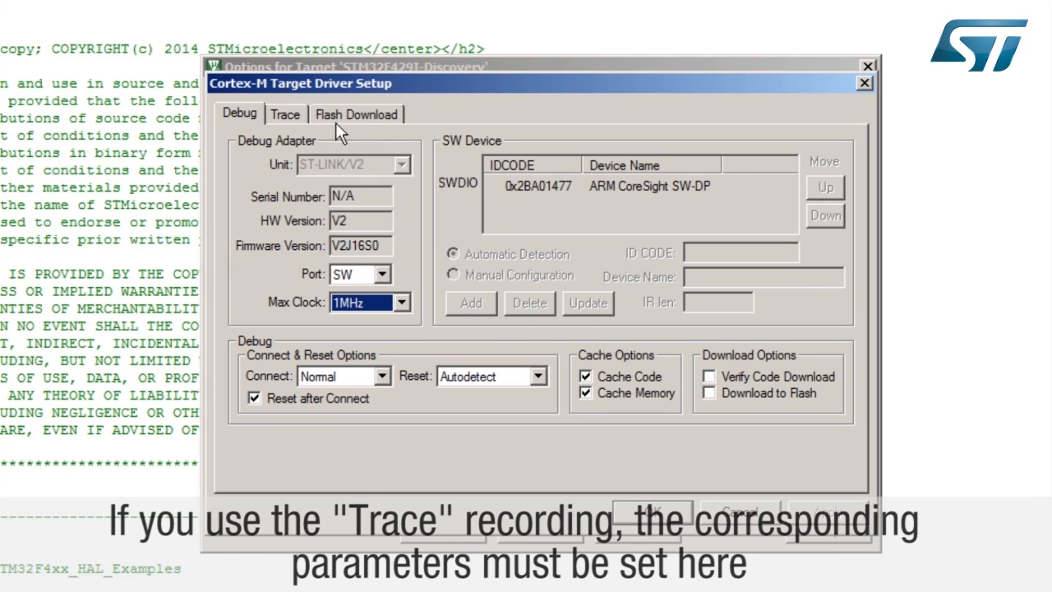
# Review the Trace and Flash Download settings, then close the driver setup with OK
pyautogui.click(285, 115)
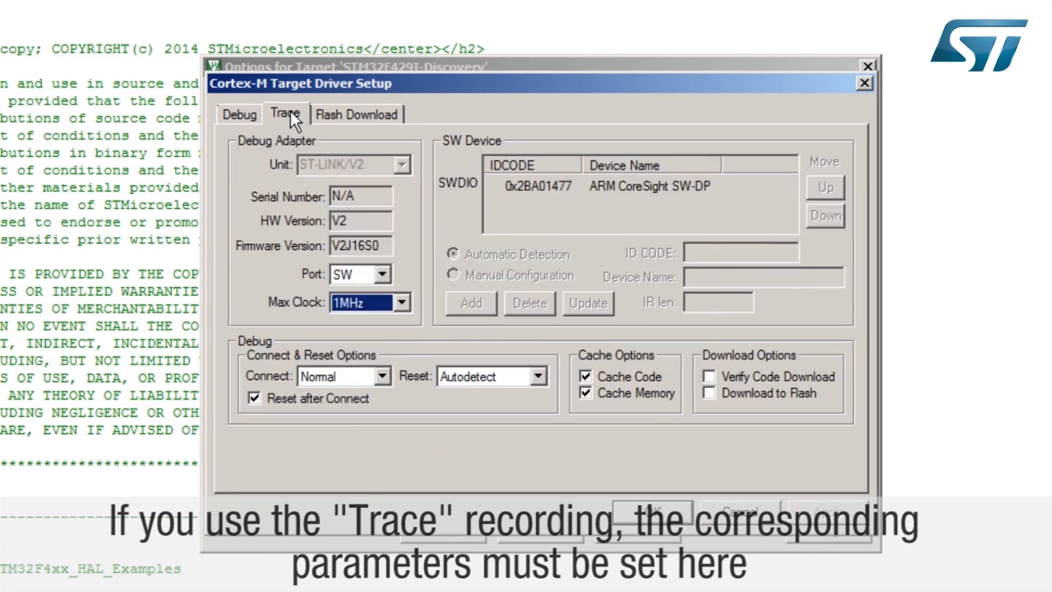
pyautogui.click(285, 115)
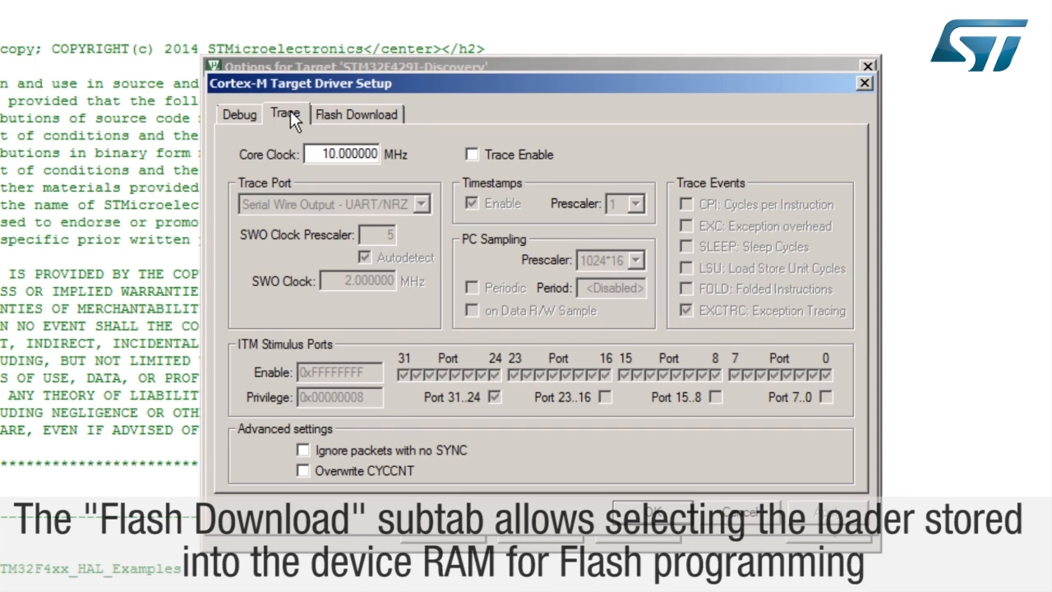
pyautogui.click(356, 113)
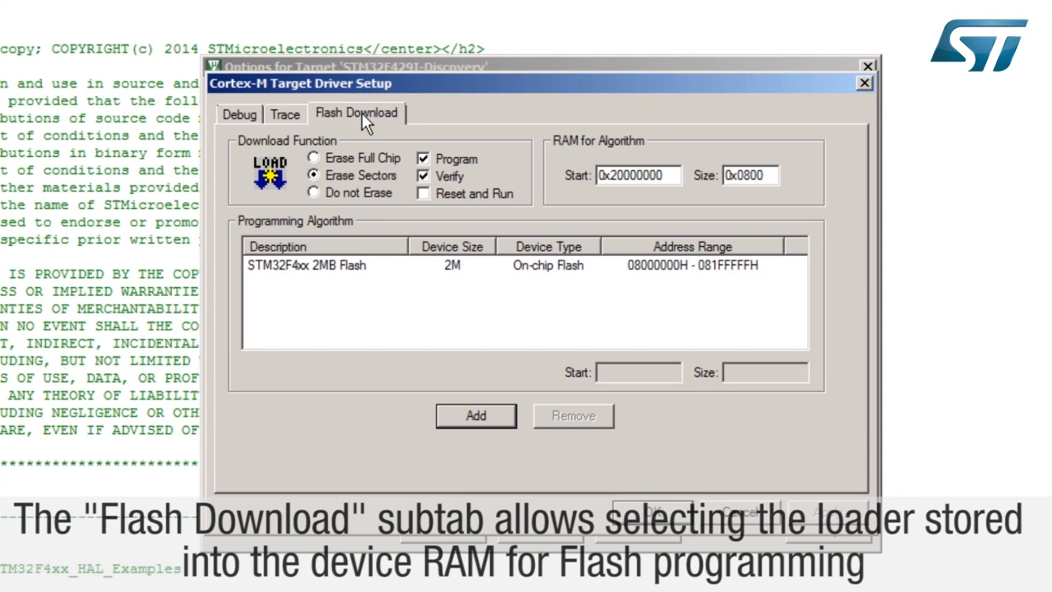
pyautogui.moveTo(328, 273)
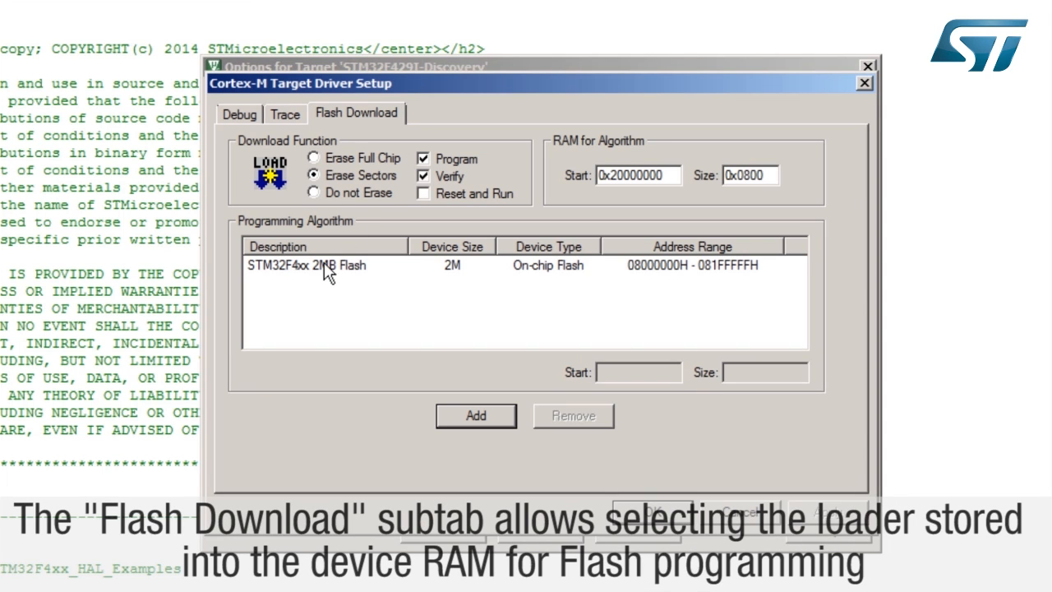
pyautogui.click(325, 264)
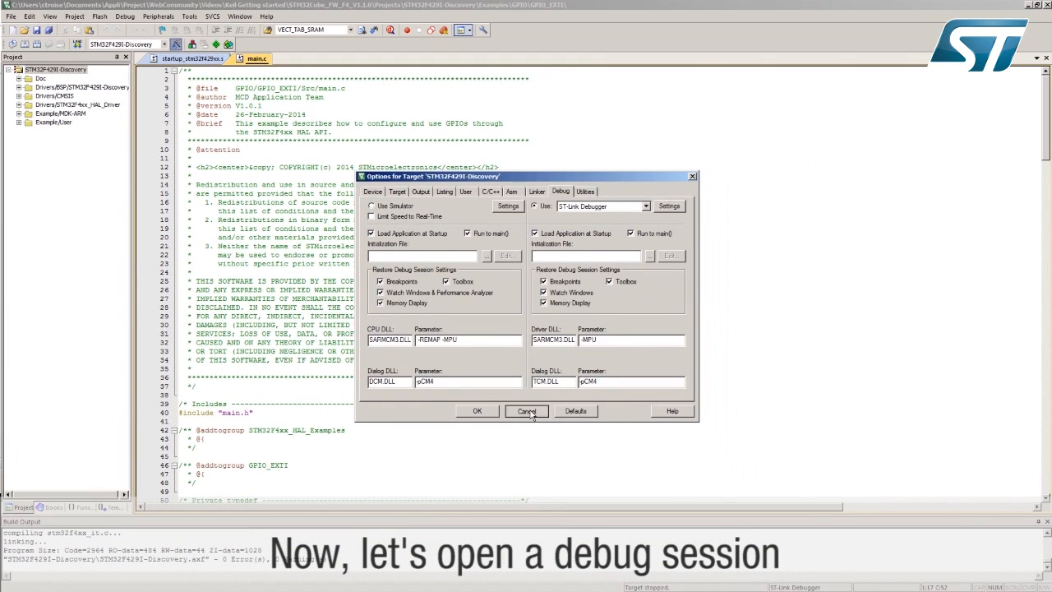
# Cancel Options for Target and start a debug session stopped at main()
pyautogui.click(526, 411)
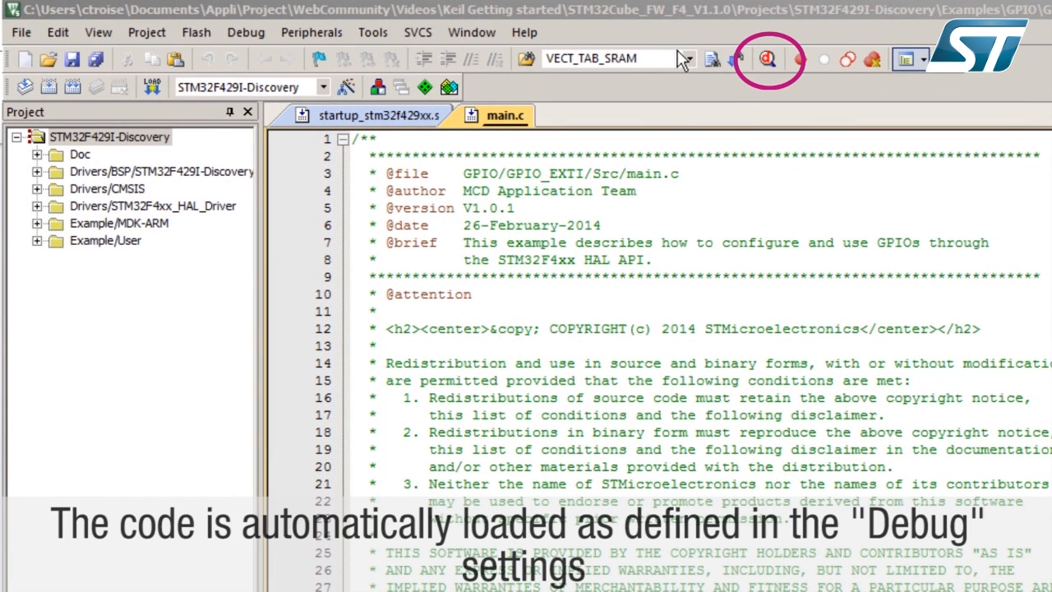
pyautogui.click(768, 59)
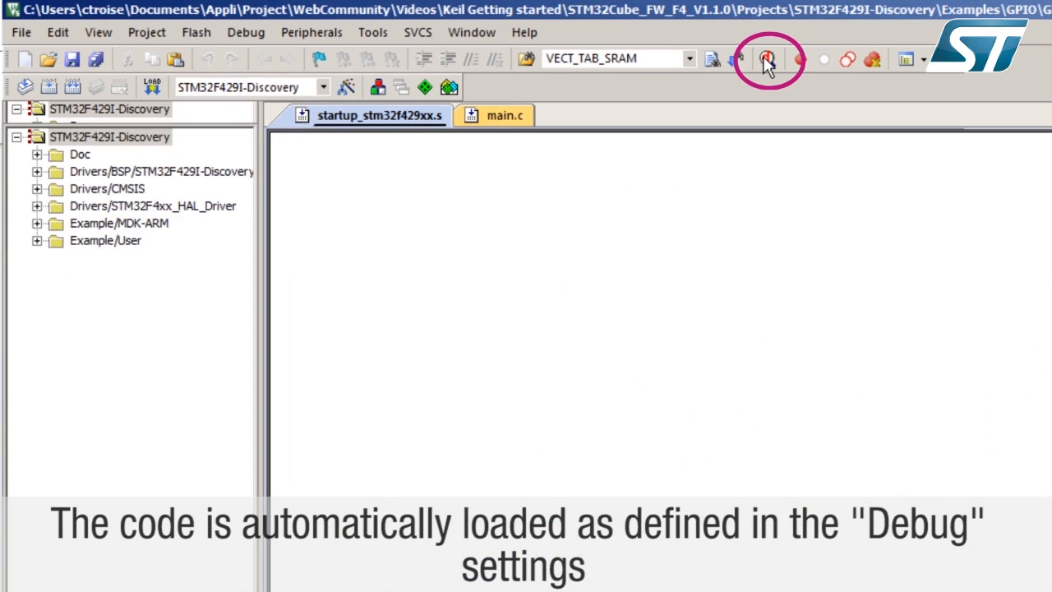
pyautogui.click(767, 59)
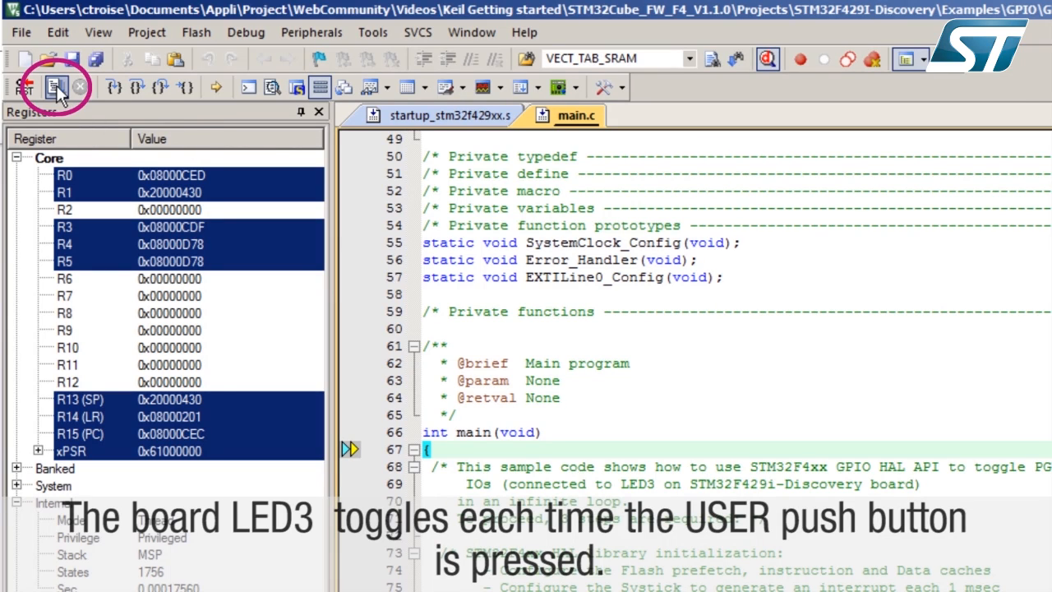
# Run and halt the program, then reset the target to Reset_Handler
pyautogui.click(53, 86)
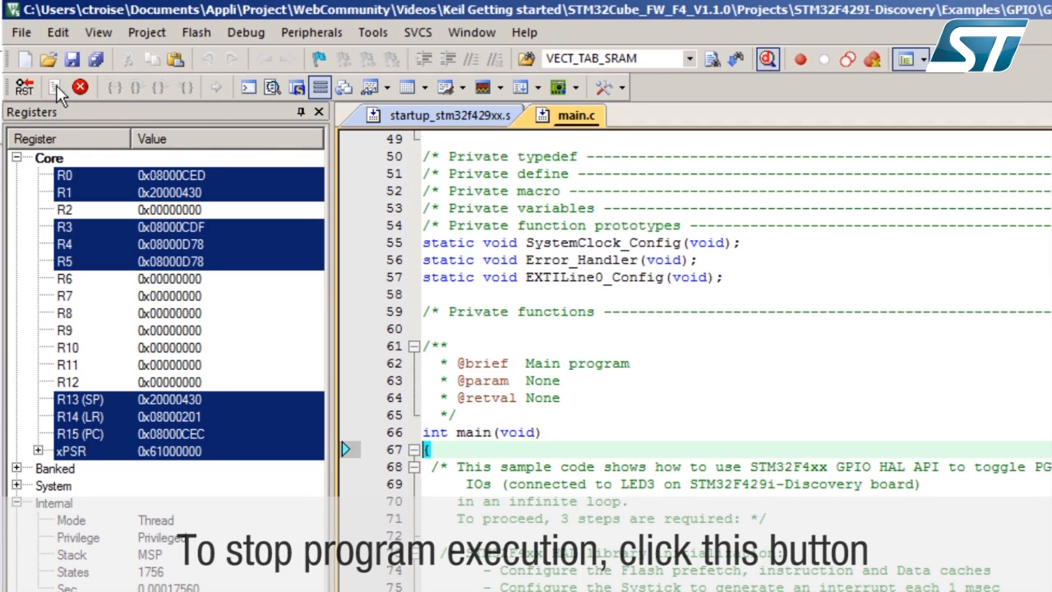
pyautogui.click(81, 87)
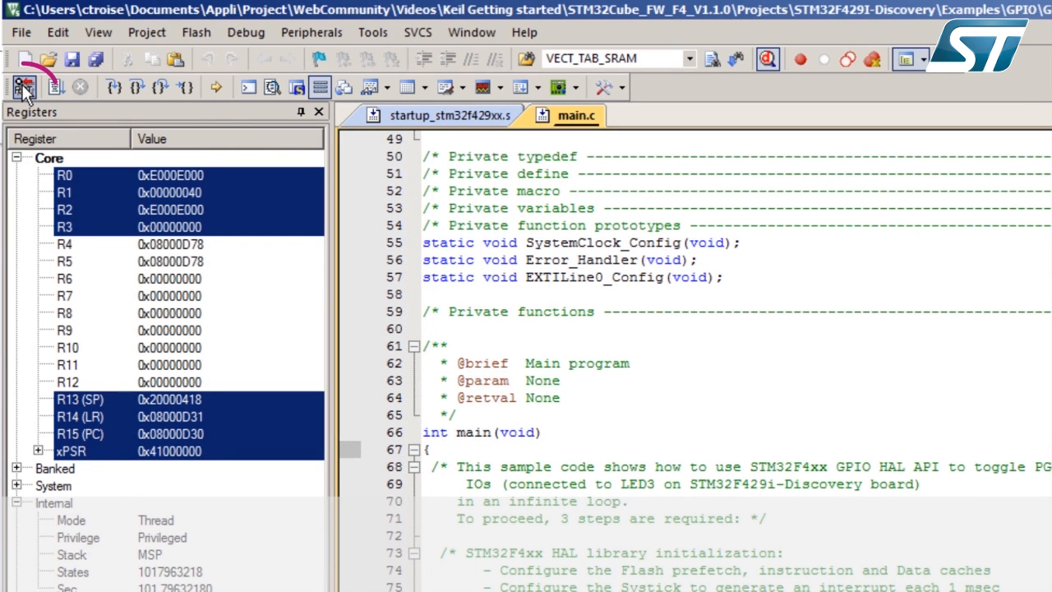
pyautogui.click(24, 87)
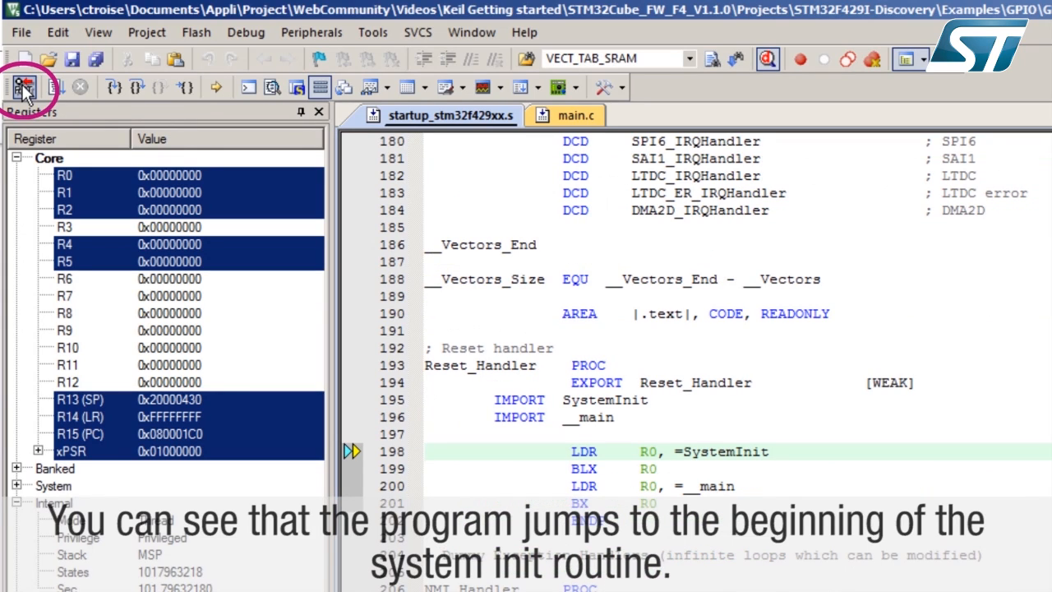
pyautogui.click(23, 86)
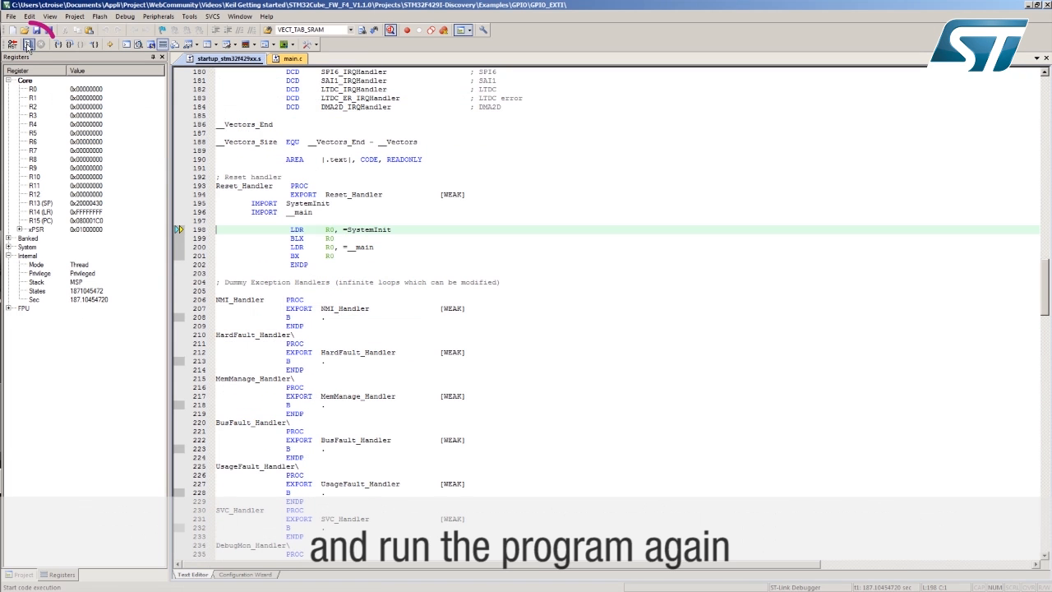
# Run to the HAL_Init breakpoint, step into HAL_Init and advance line by line
pyautogui.click(27, 44)
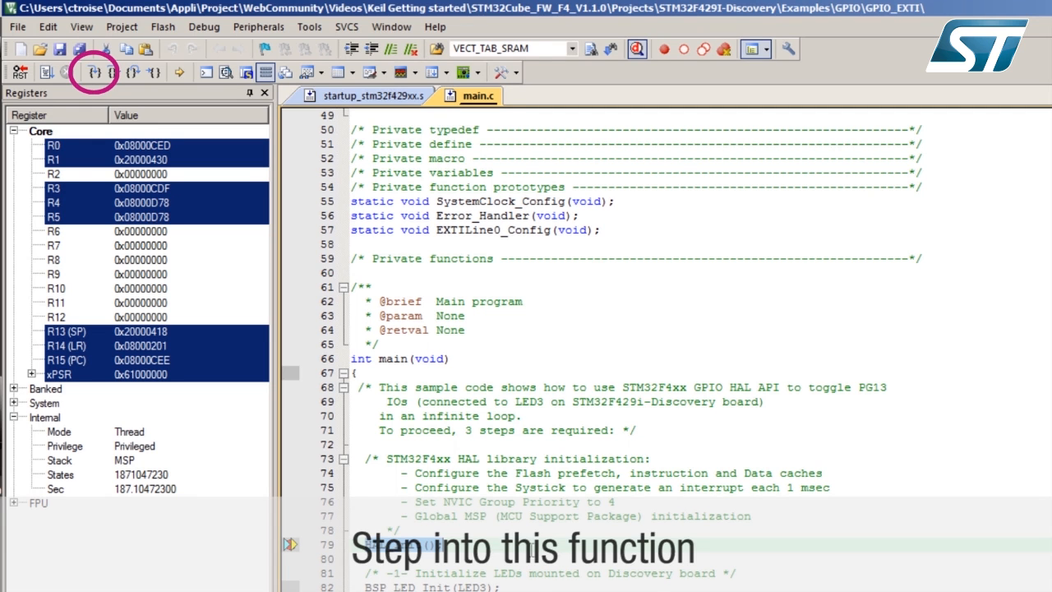
pyautogui.click(93, 73)
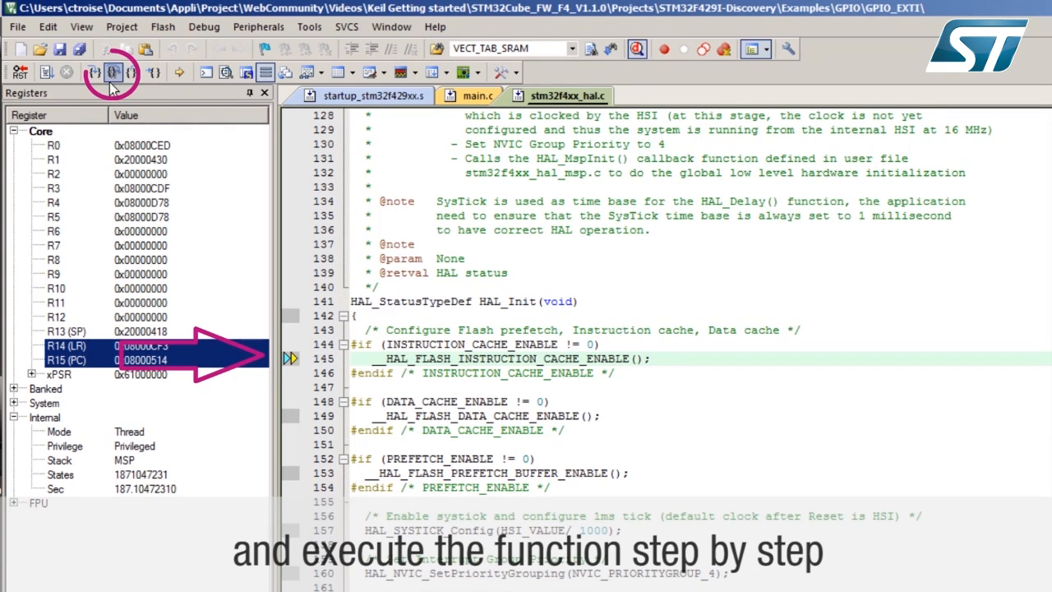
pyautogui.click(114, 73)
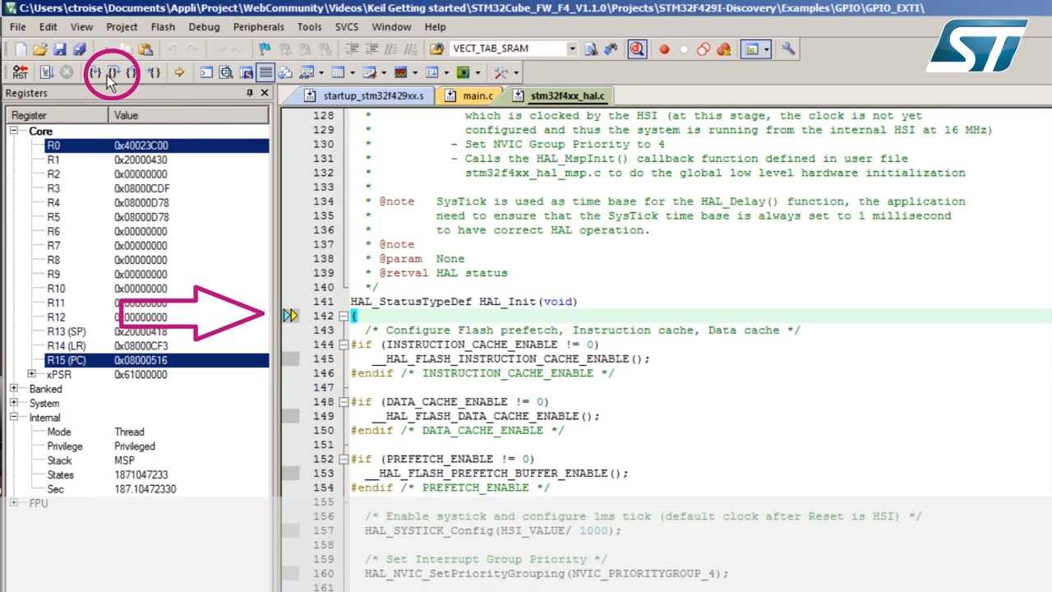
pyautogui.click(112, 72)
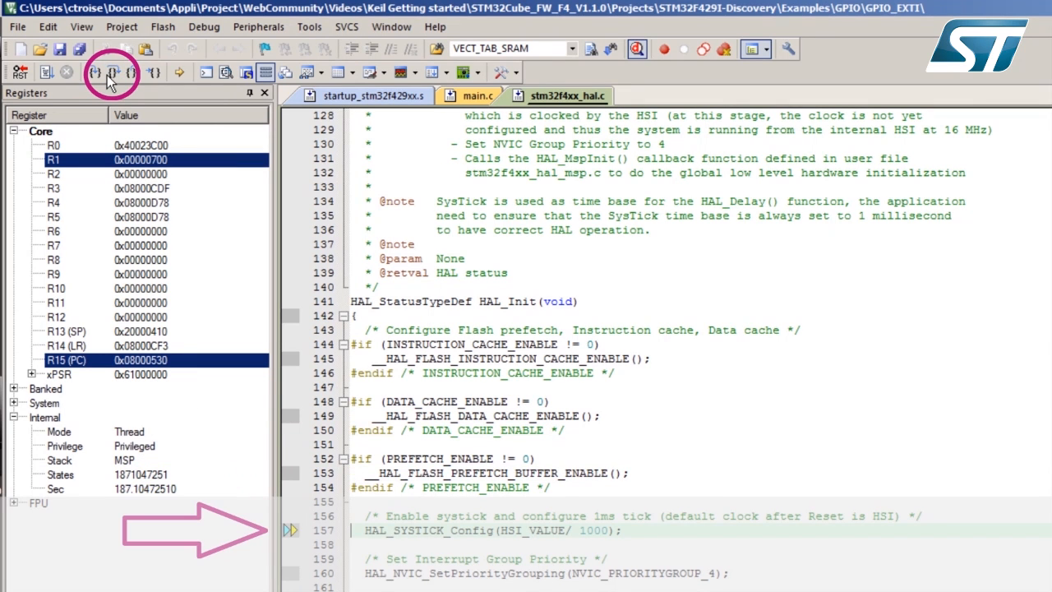
pyautogui.click(113, 72)
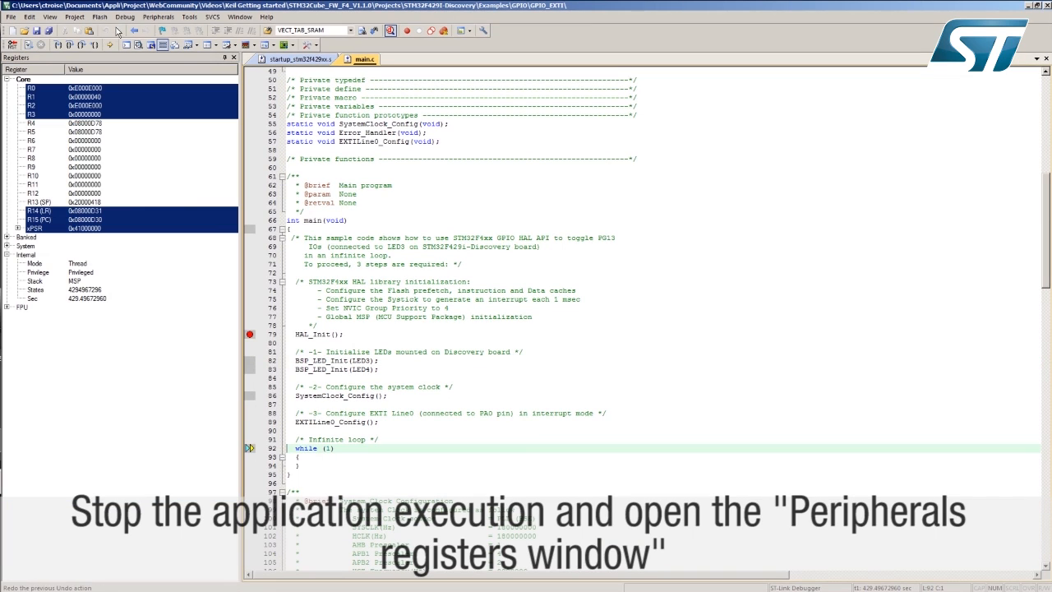
# Open the GPIOG register view from Peripherals > System Viewer and expand ODR
pyautogui.click(158, 17)
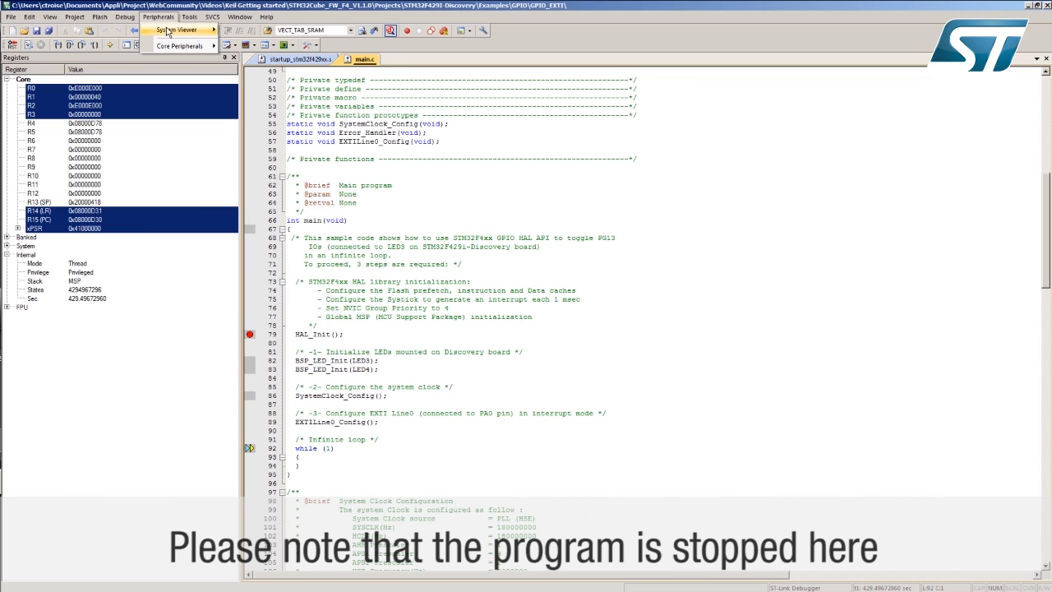
pyautogui.click(177, 29)
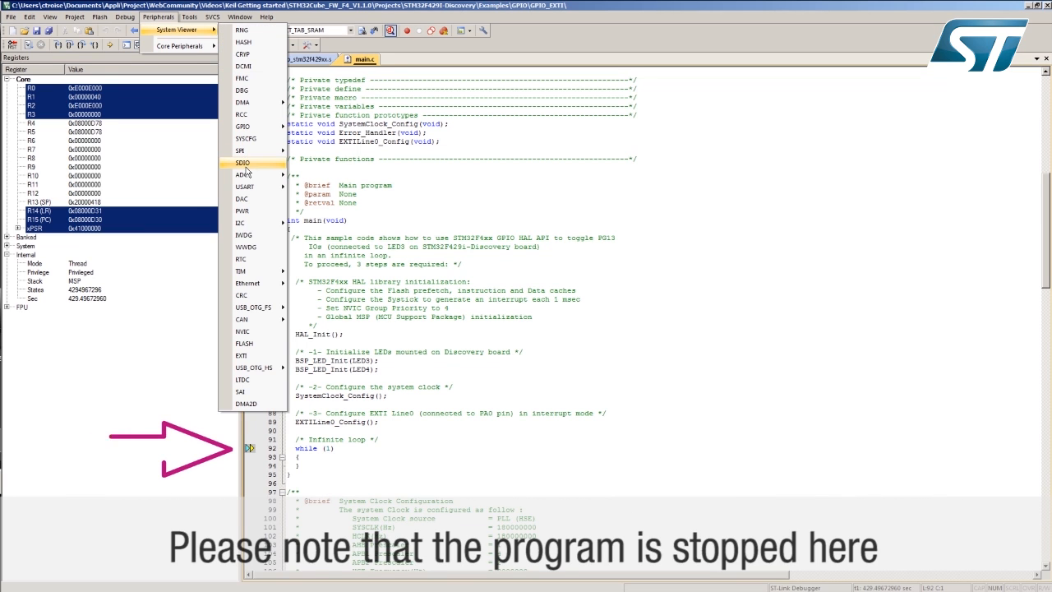
pyautogui.click(244, 126)
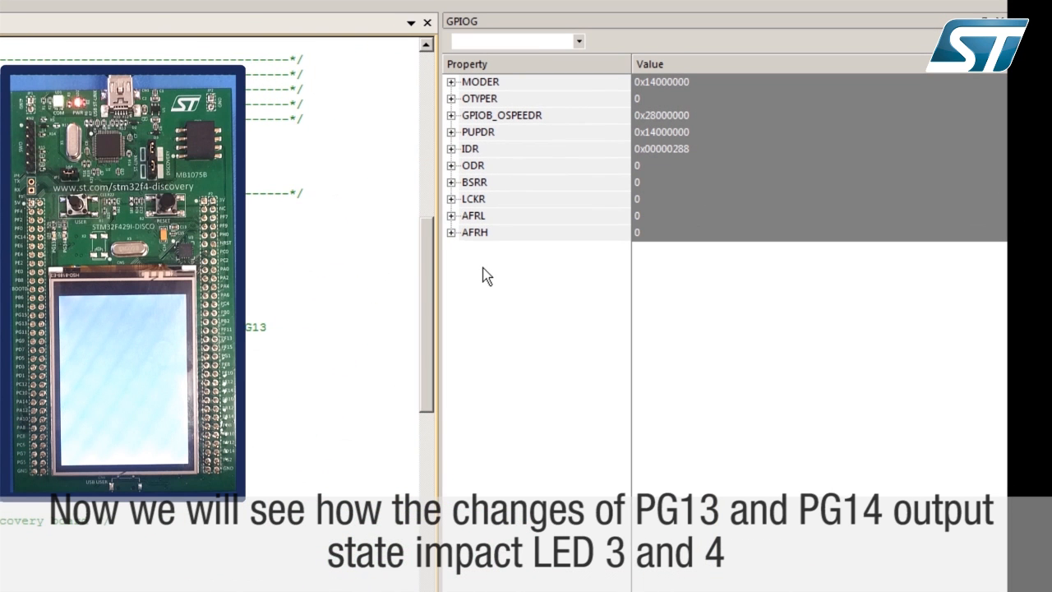
pyautogui.click(451, 165)
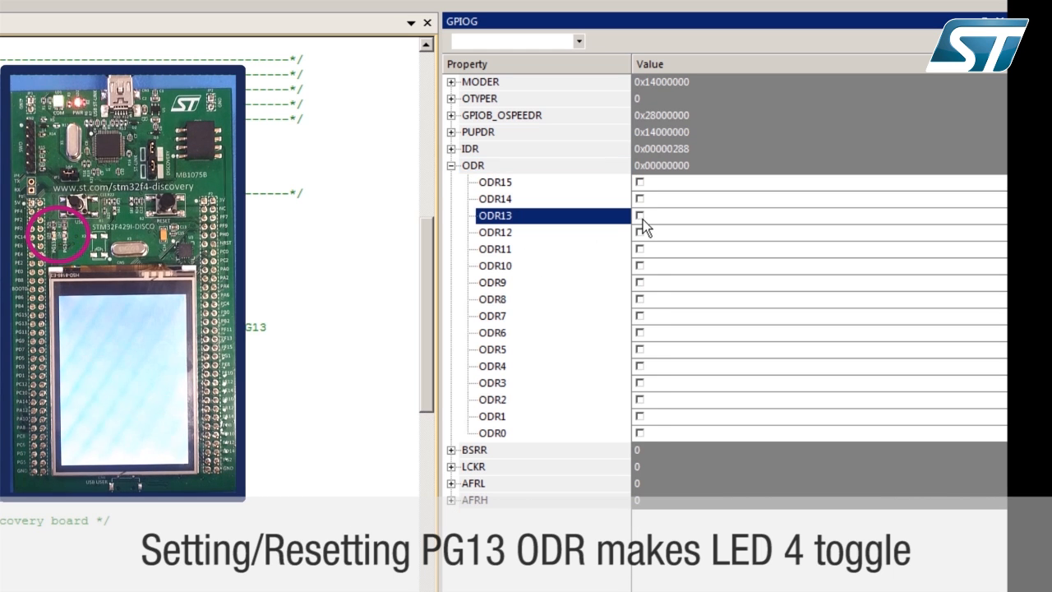
# Toggle ODR13 on and off, then set ODR14 to light LED 3
pyautogui.click(639, 215)
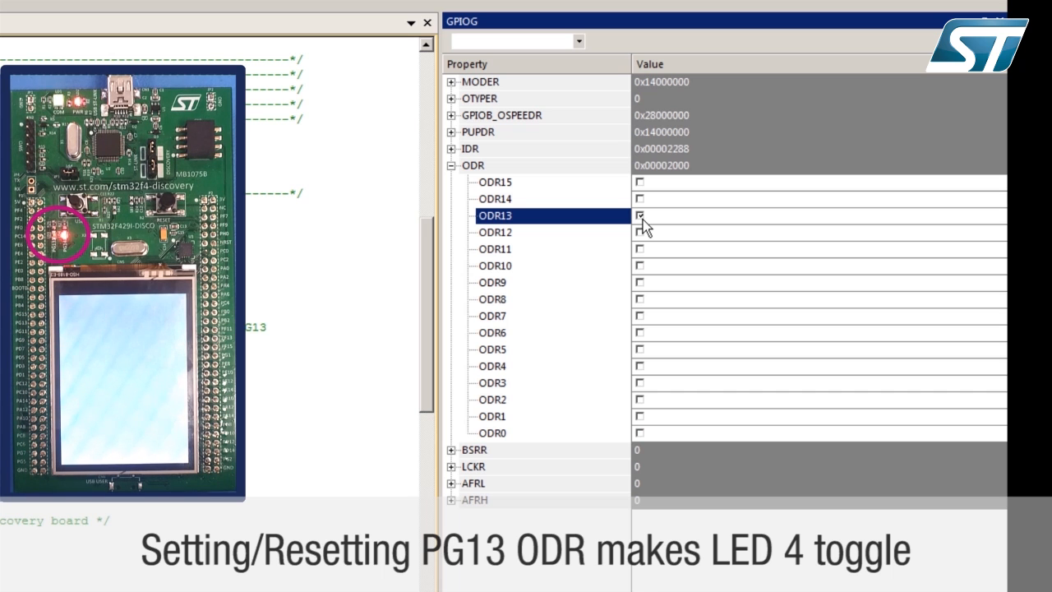
pyautogui.click(640, 215)
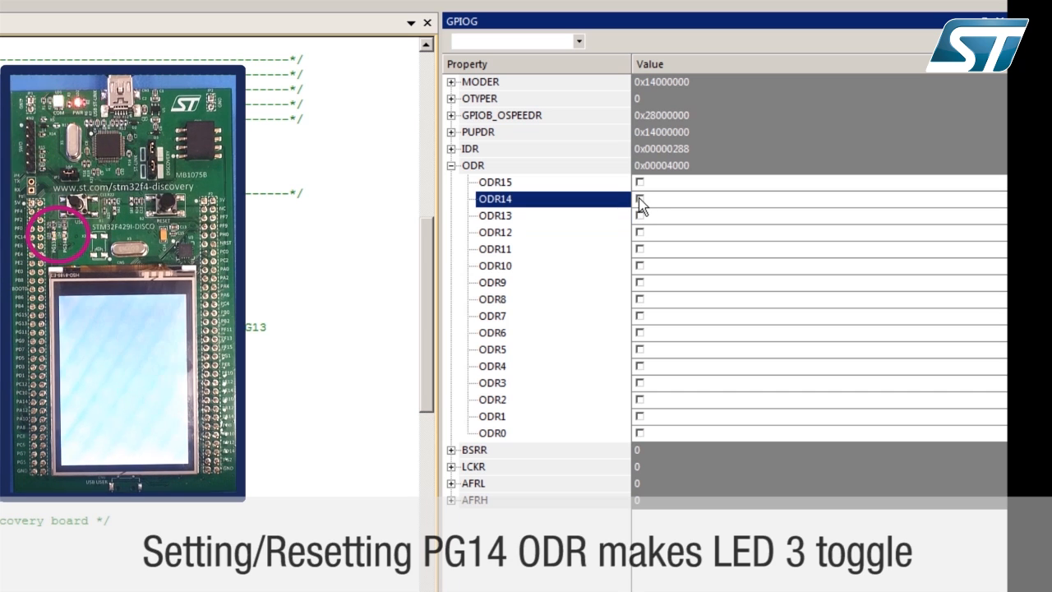
pyautogui.click(639, 198)
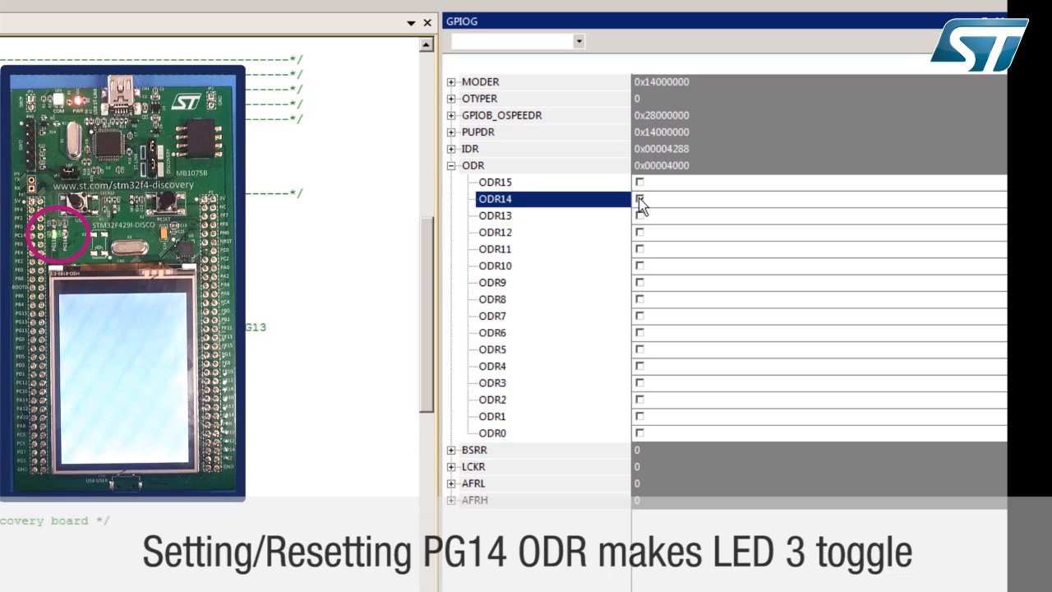